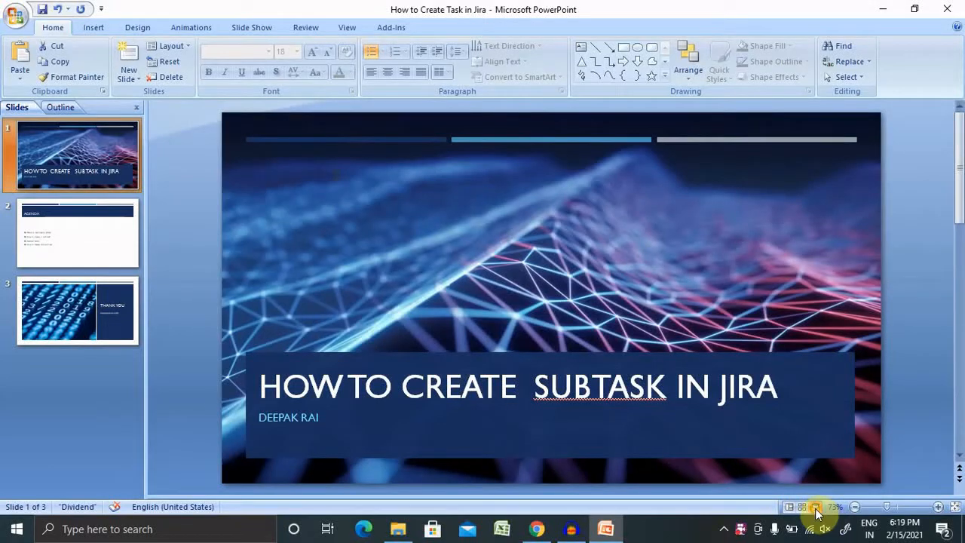
- Show slide 2, the agenda listing the subtask topics
{"action": "left_click", "coordinate": [79, 232]}
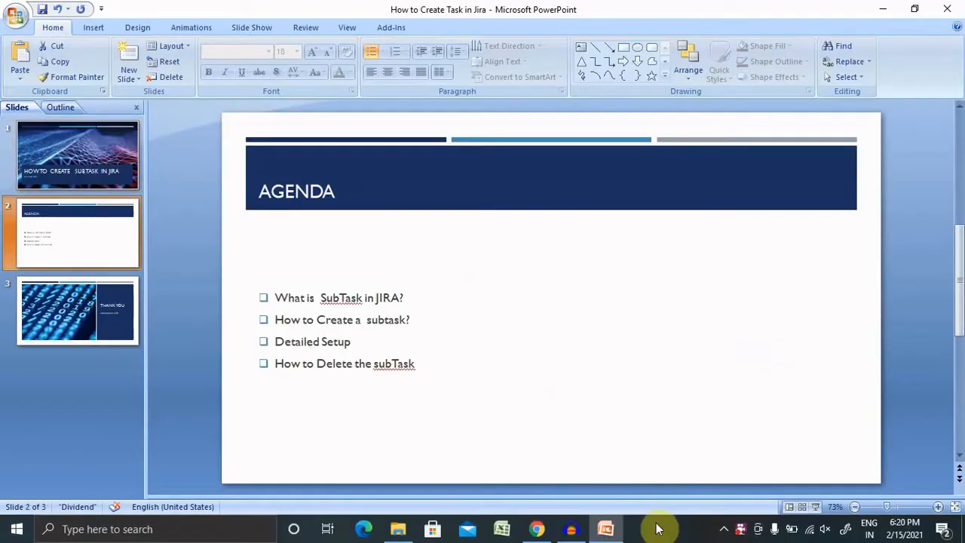
- From the Jira projects list, close the Cortana popup and open Jira Demo Project 2's board
{"action": "left_click", "coordinate": [537, 528]}
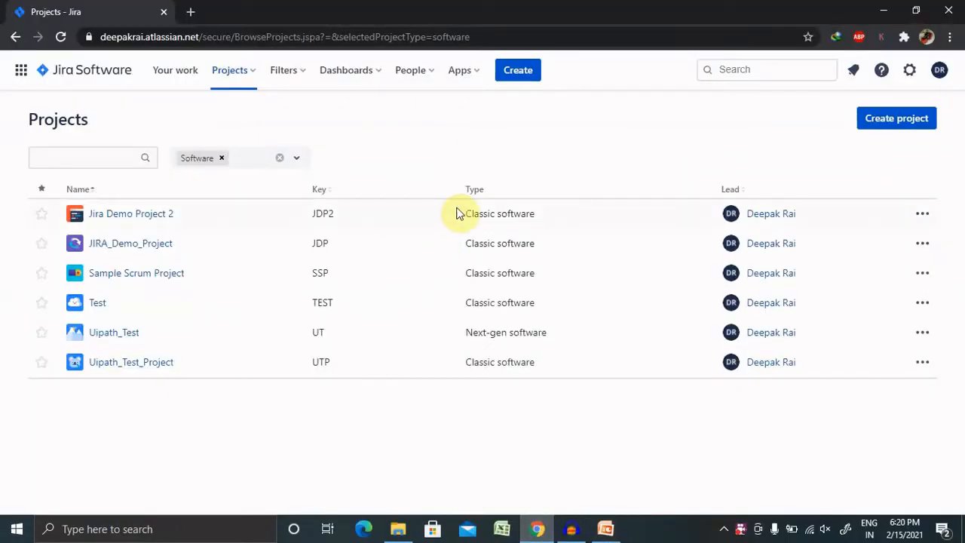
{"action": "left_click", "coordinate": [292, 527]}
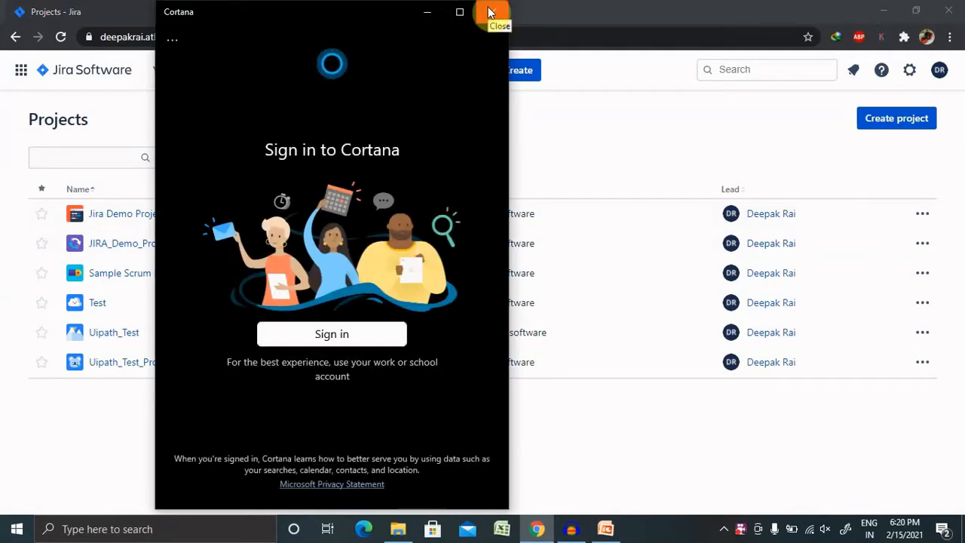
{"action": "left_click", "coordinate": [492, 15]}
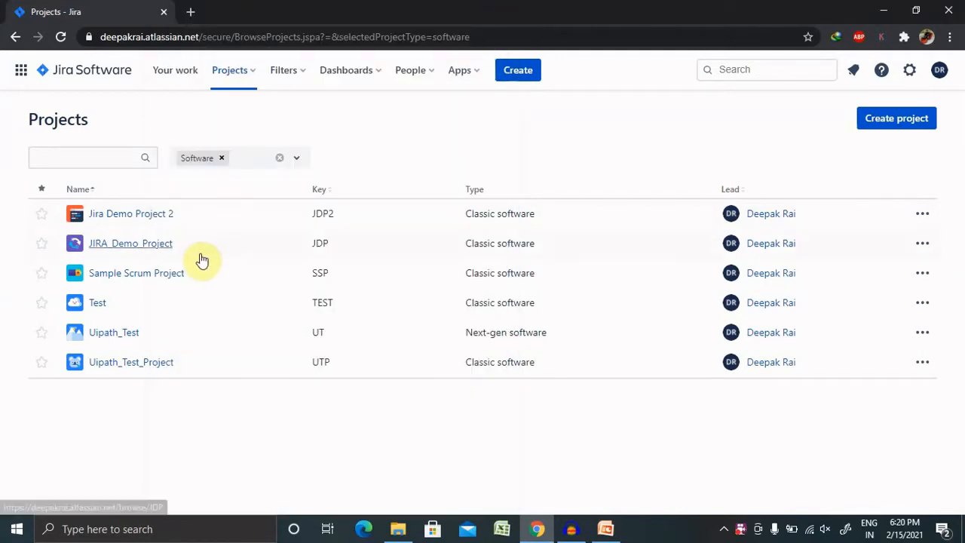
{"action": "mouse_move", "coordinate": [130, 214]}
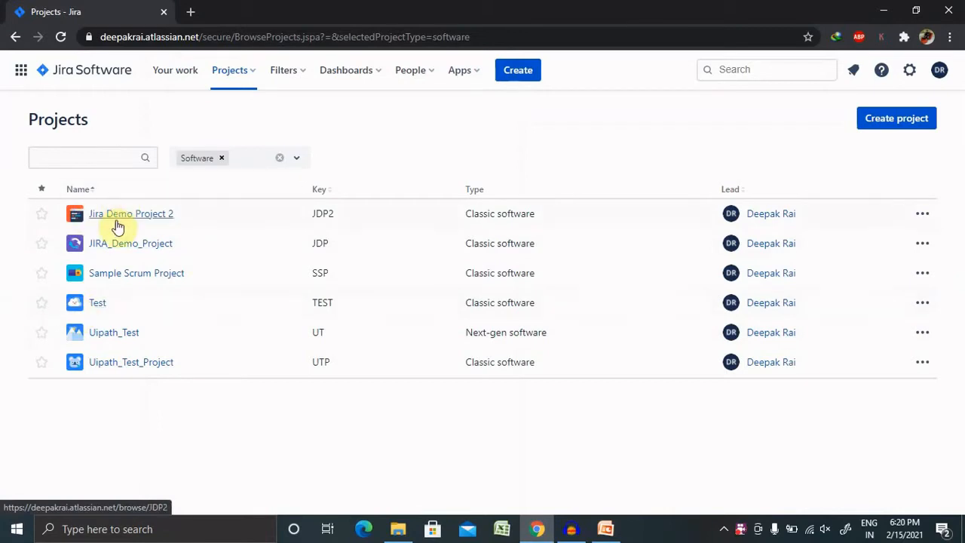
{"action": "left_click", "coordinate": [129, 214]}
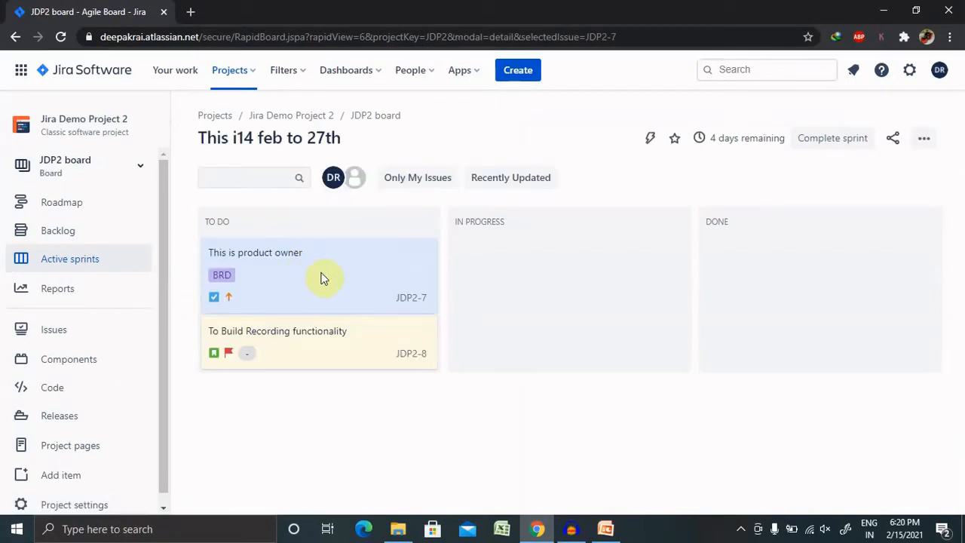
- Open issue JDP2-7 'This is product owner' in its detail view
{"action": "left_click", "coordinate": [255, 254]}
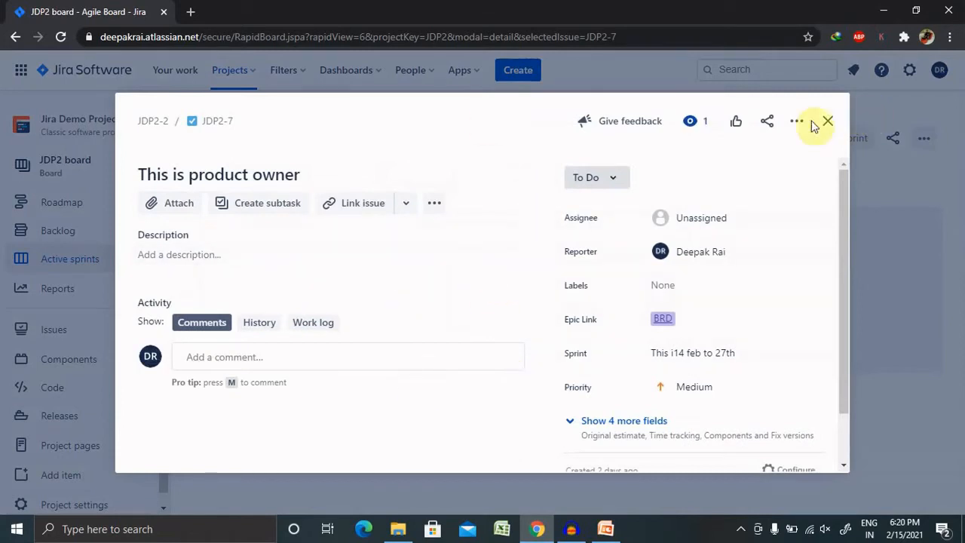
{"action": "mouse_move", "coordinate": [314, 254]}
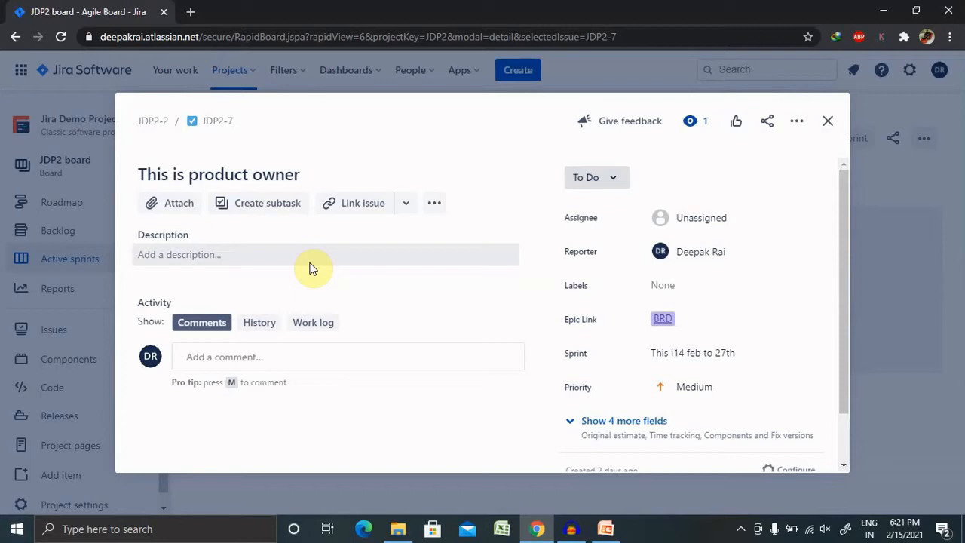
{"action": "mouse_move", "coordinate": [474, 269]}
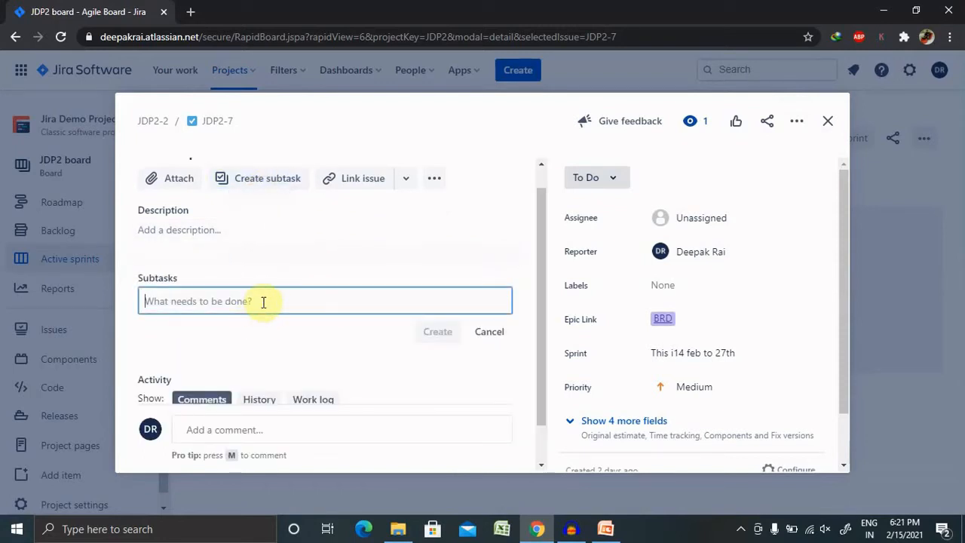
- Add subtask 'Dev-Build Recording functionality' to JDP2-7
{"action": "type", "text": "De"}
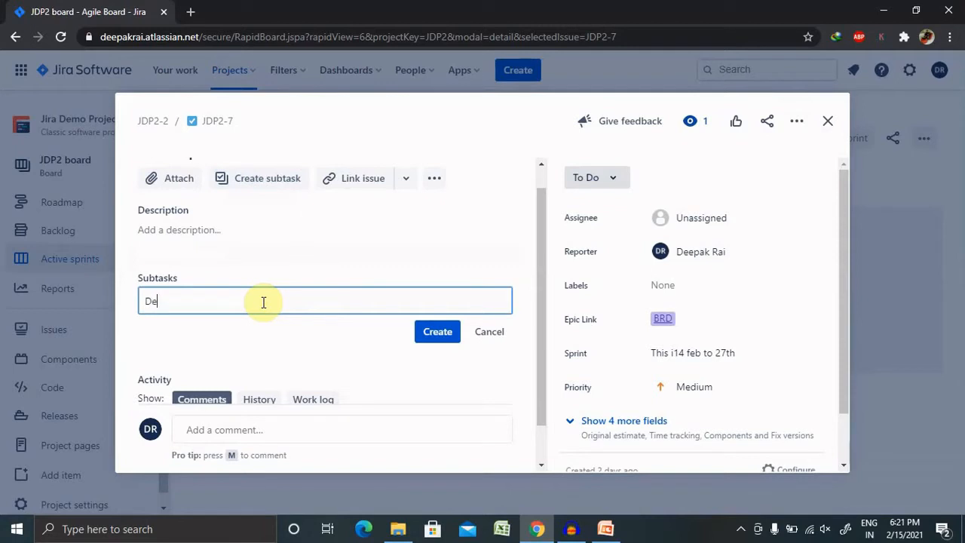
{"action": "type", "text": "v"}
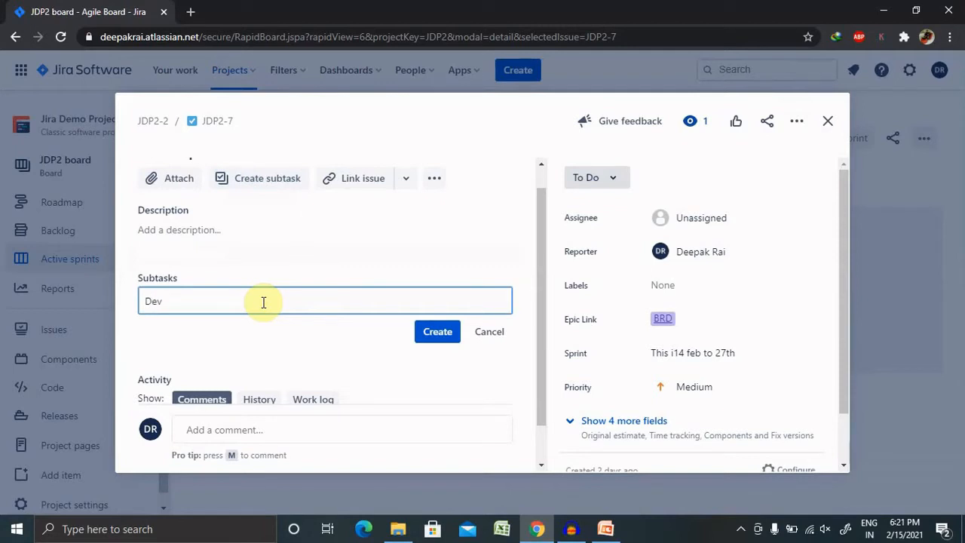
{"action": "type", "text": "-"}
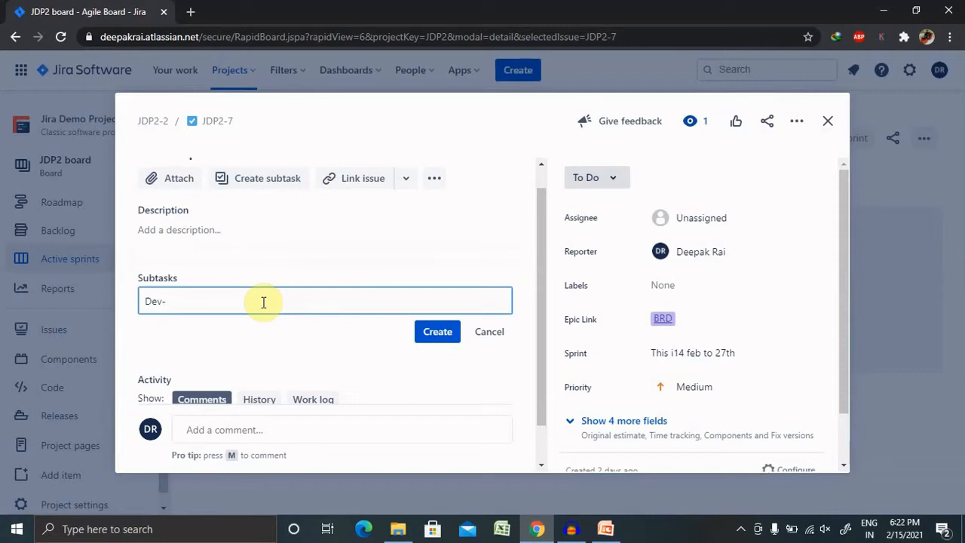
{"action": "type", "text": "B"}
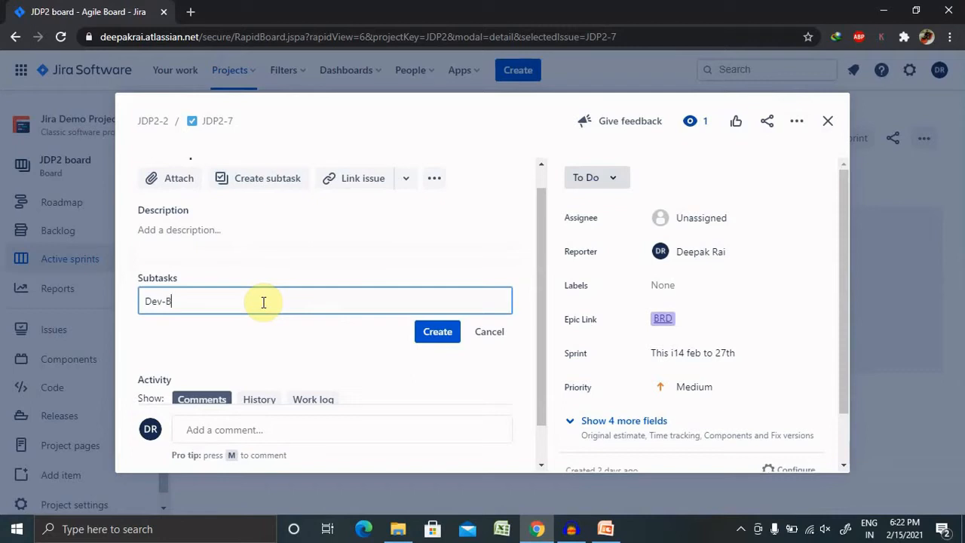
{"action": "type", "text": "uild Ro"}
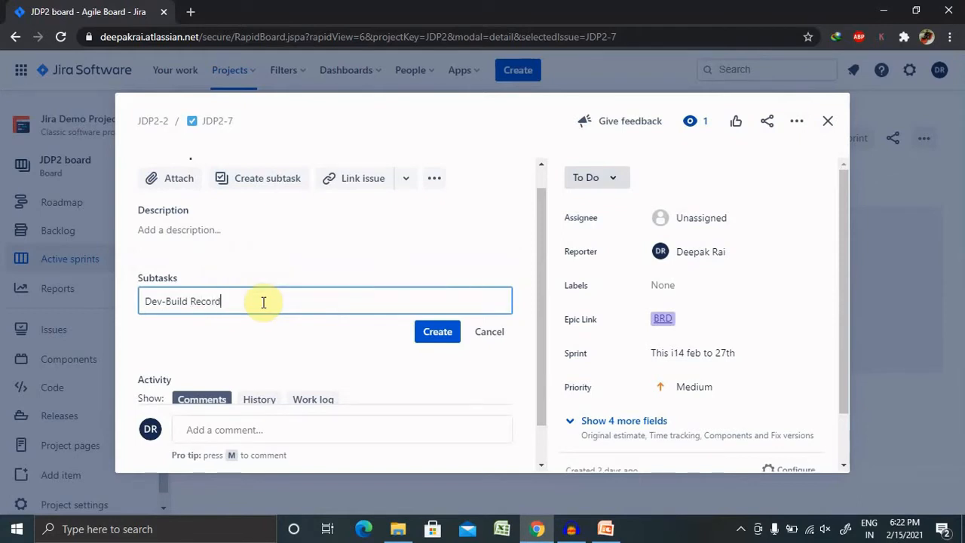
{"action": "type", "text": "ing f"}
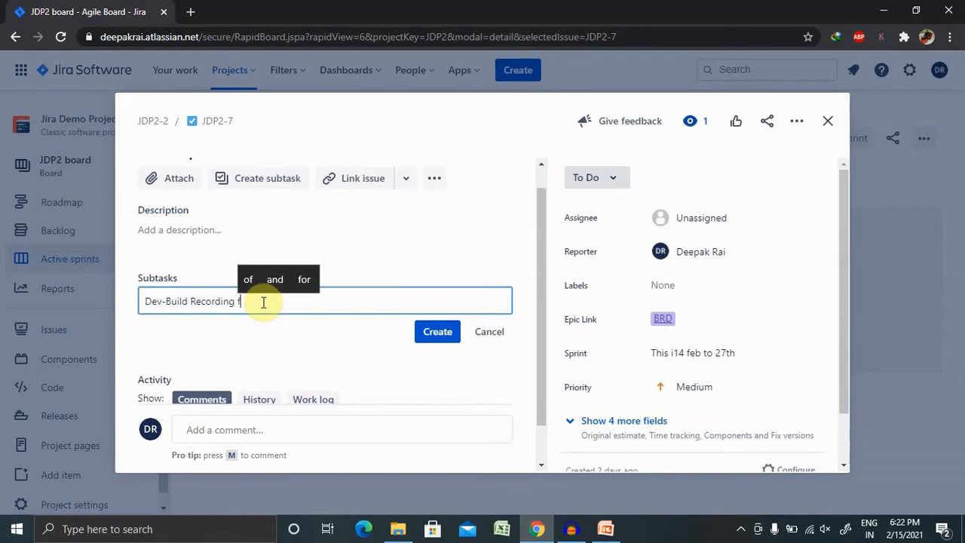
{"action": "type", "text": "functional"}
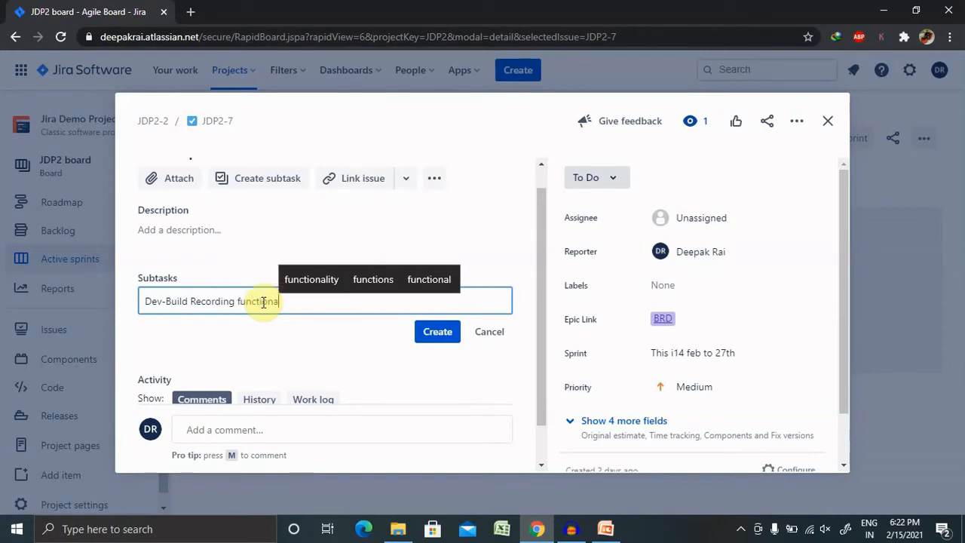
{"action": "type", "text": "li"}
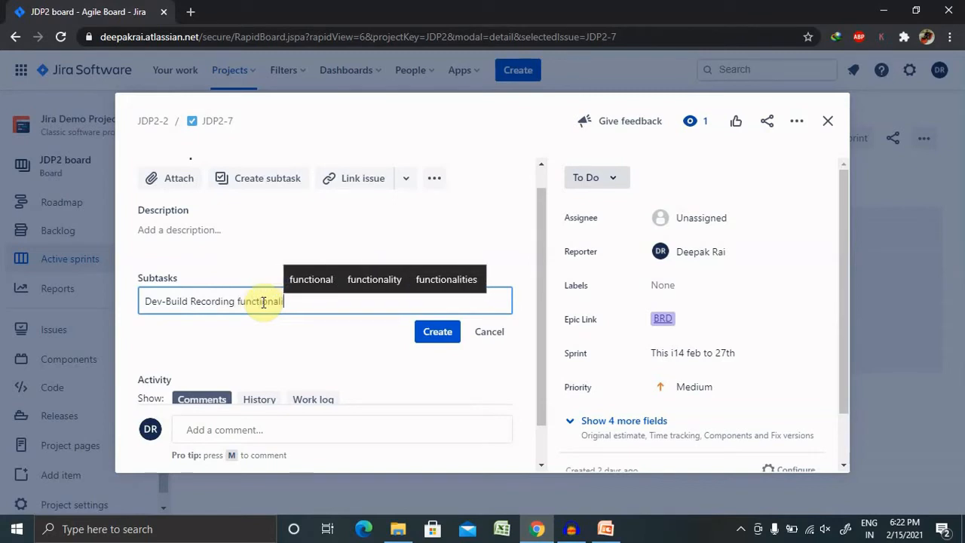
{"action": "left_click", "coordinate": [437, 332]}
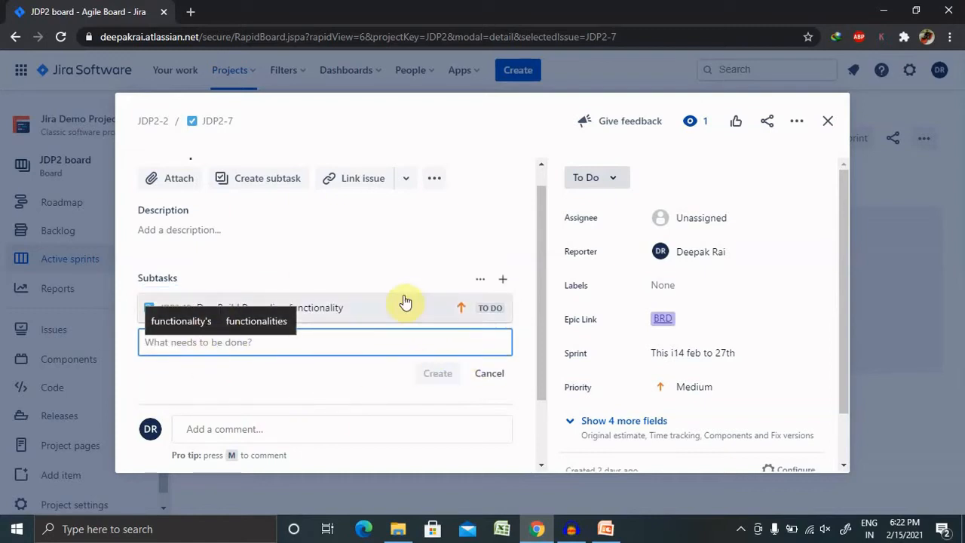
{"action": "mouse_move", "coordinate": [332, 341]}
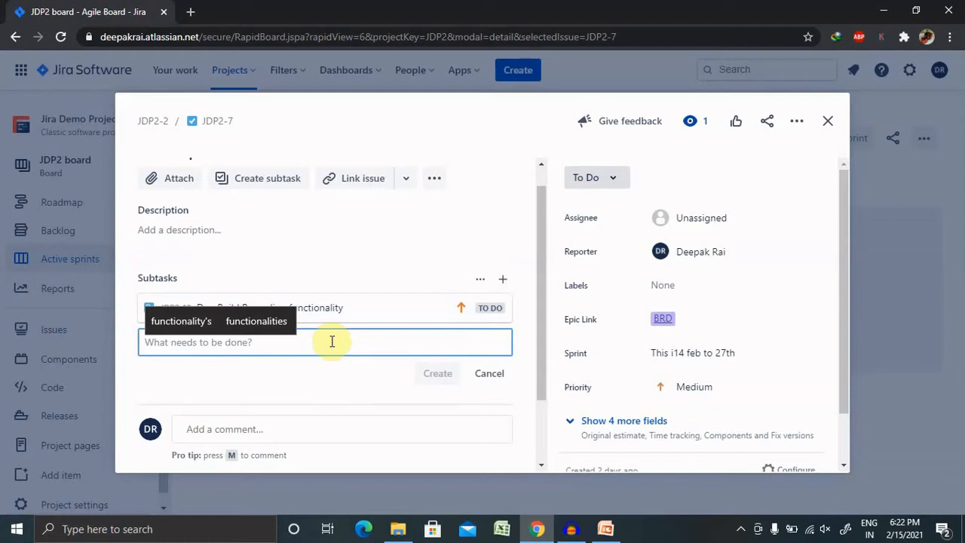
- Add subtask 'Dev-Build logic' to JDP2-7
{"action": "type", "text": "Dev"}
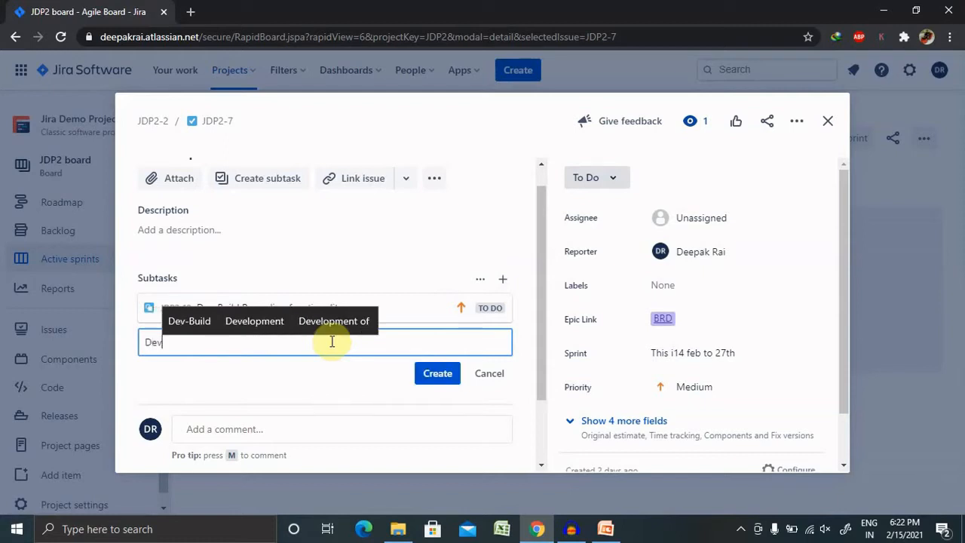
{"action": "type", "text": "-"}
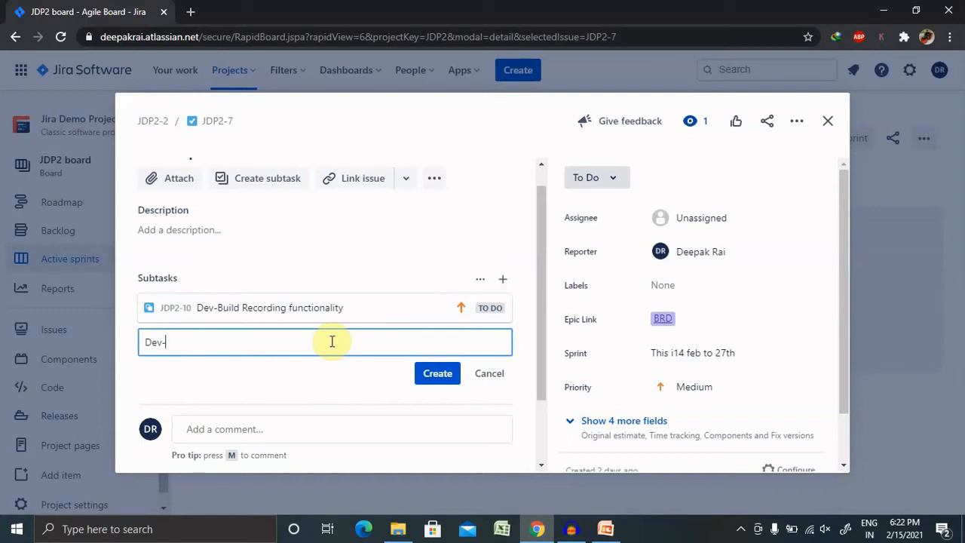
{"action": "type", "text": "Build"}
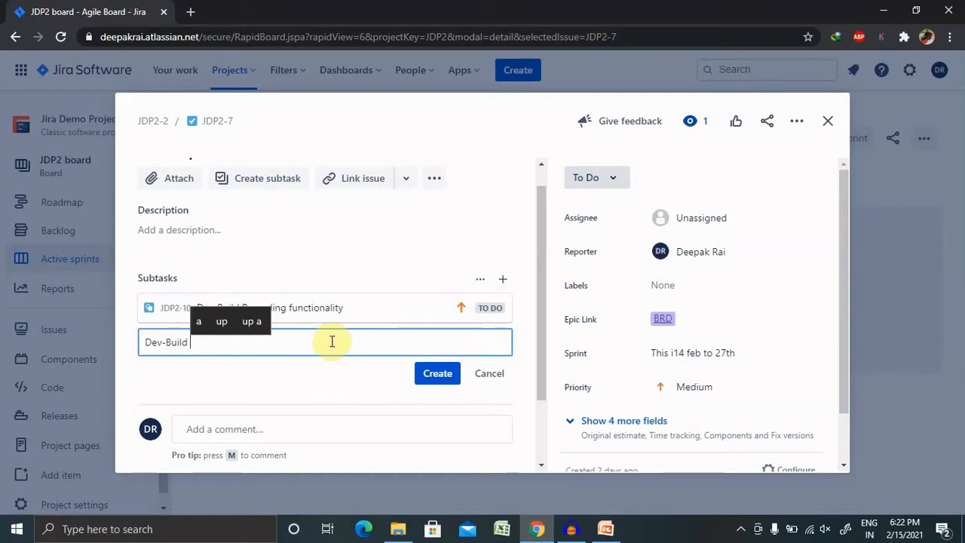
{"action": "type", "text": "logic"}
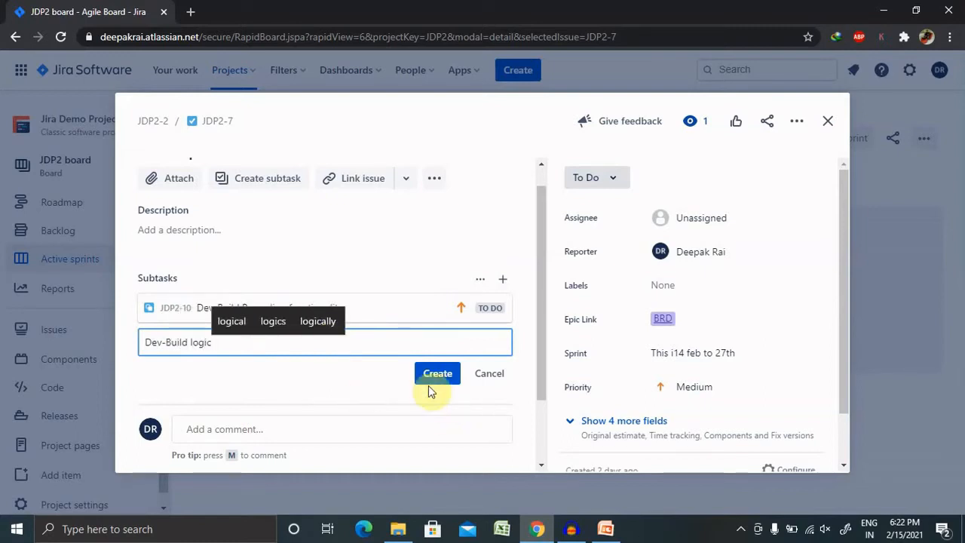
{"action": "left_click", "coordinate": [438, 374]}
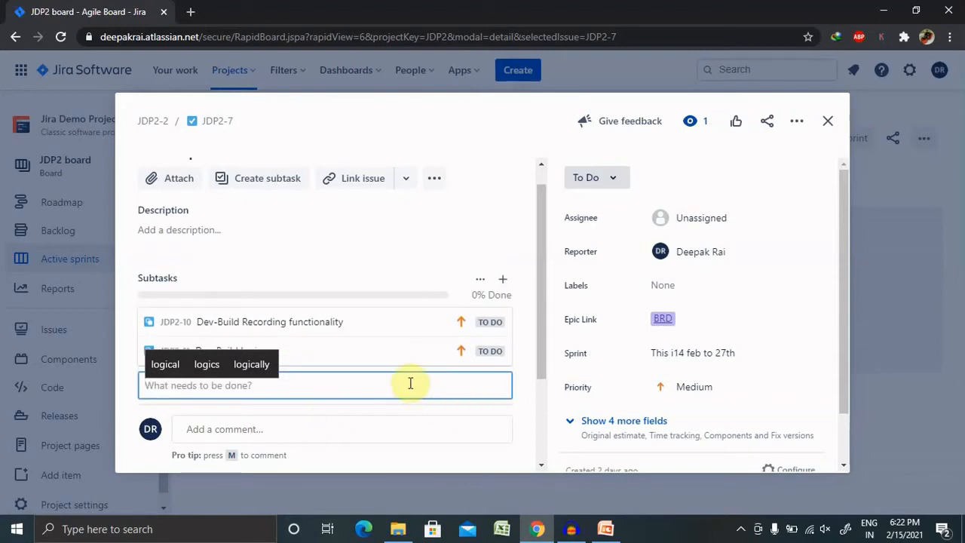
- Add subtask 'QA-Prepare test cases' to JDP2-7
{"action": "type", "text": "QA"}
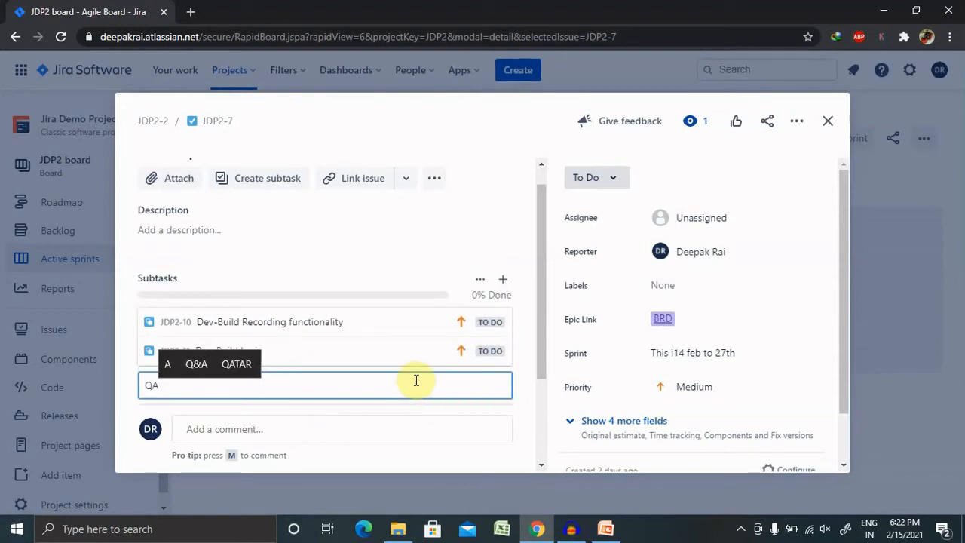
{"action": "type", "text": "-"}
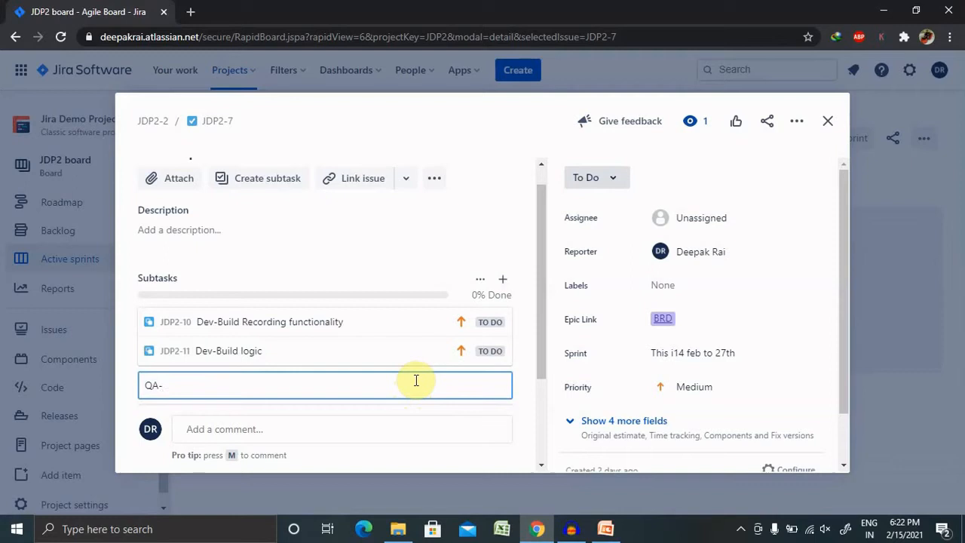
{"action": "type", "text": "Prepare"}
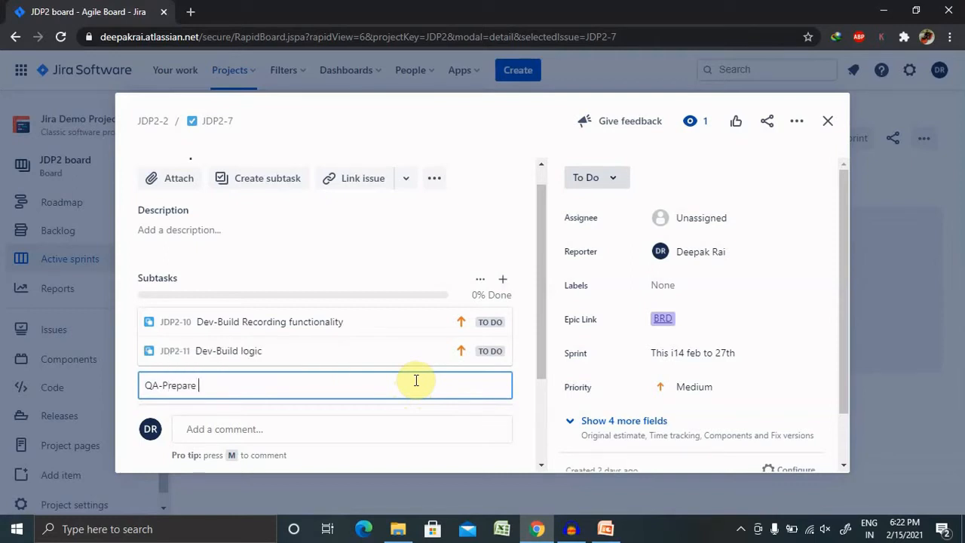
{"action": "type", "text": "test ca"}
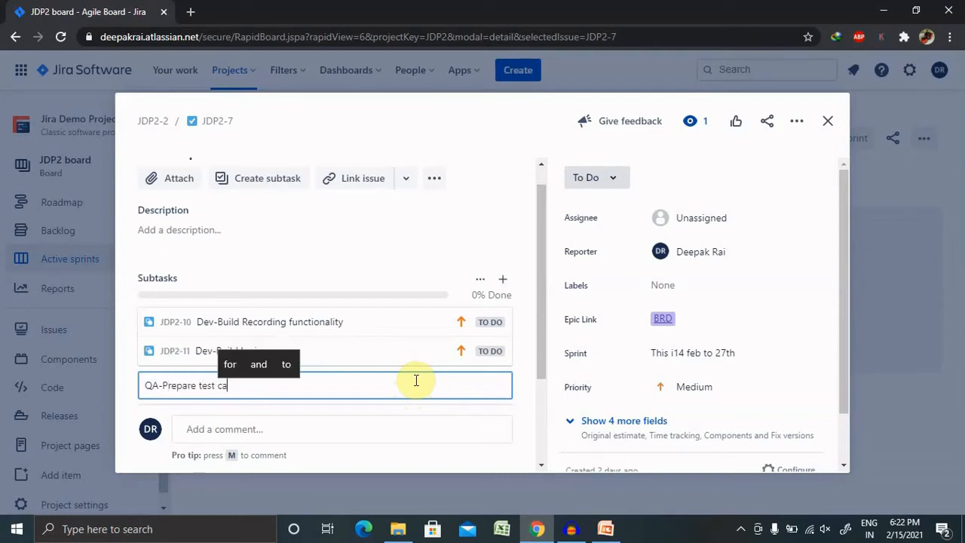
{"action": "type", "text": "ses"}
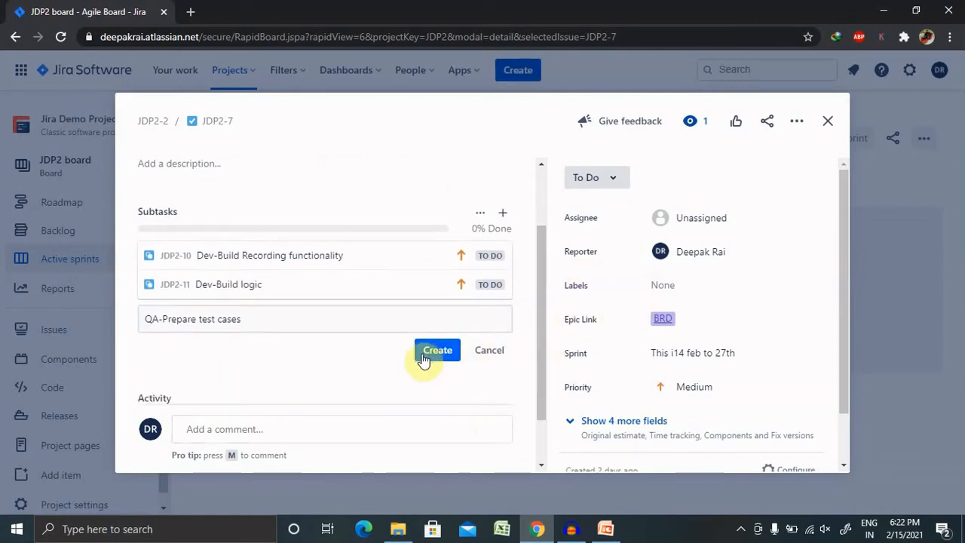
{"action": "left_click", "coordinate": [438, 350]}
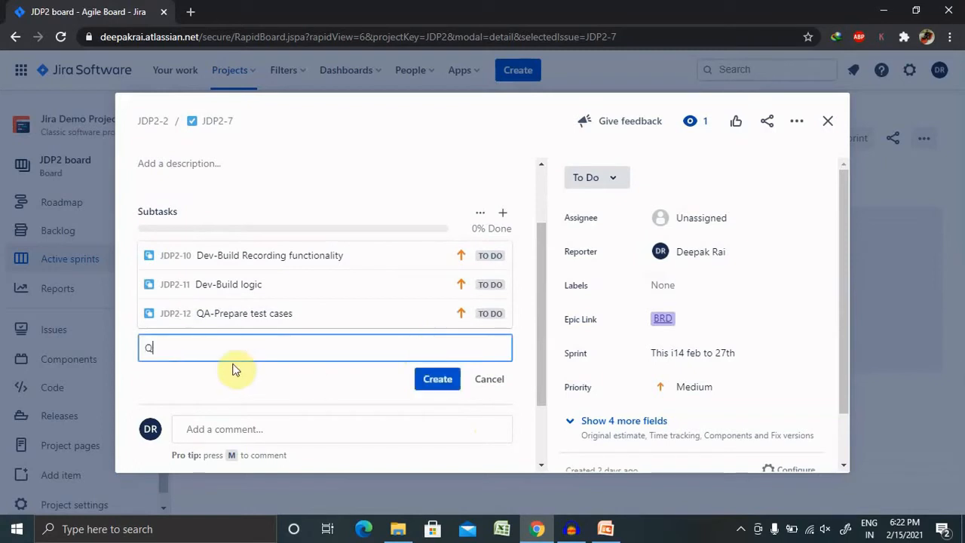
- Add subtask 'QA-Execute the testcases' to JDP2-7
{"action": "type", "text": "A-"}
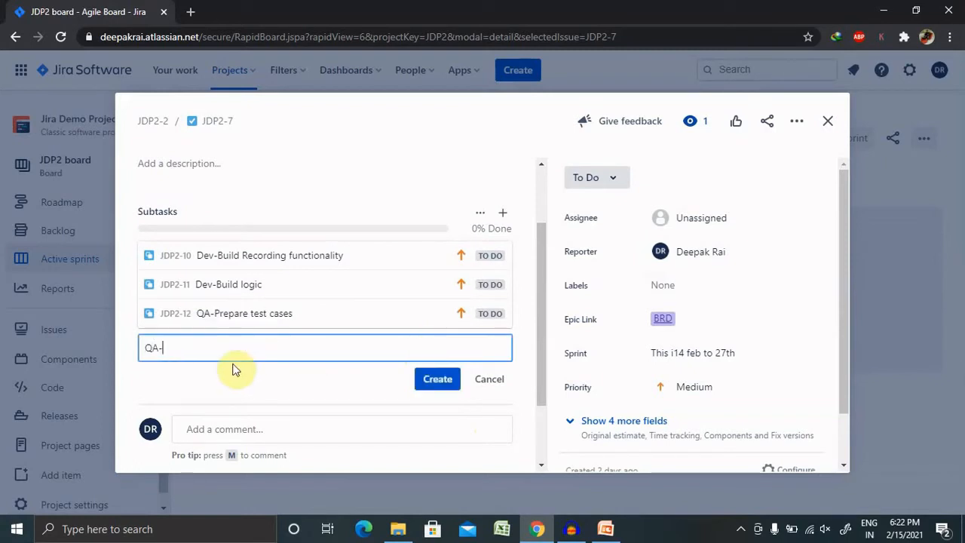
{"action": "type", "text": "Execute"}
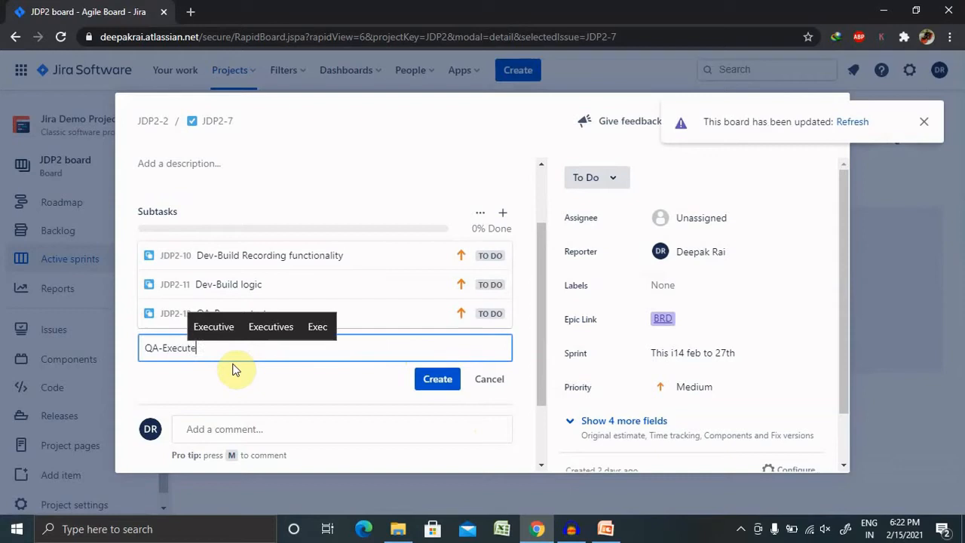
{"action": "type", "text": "the"}
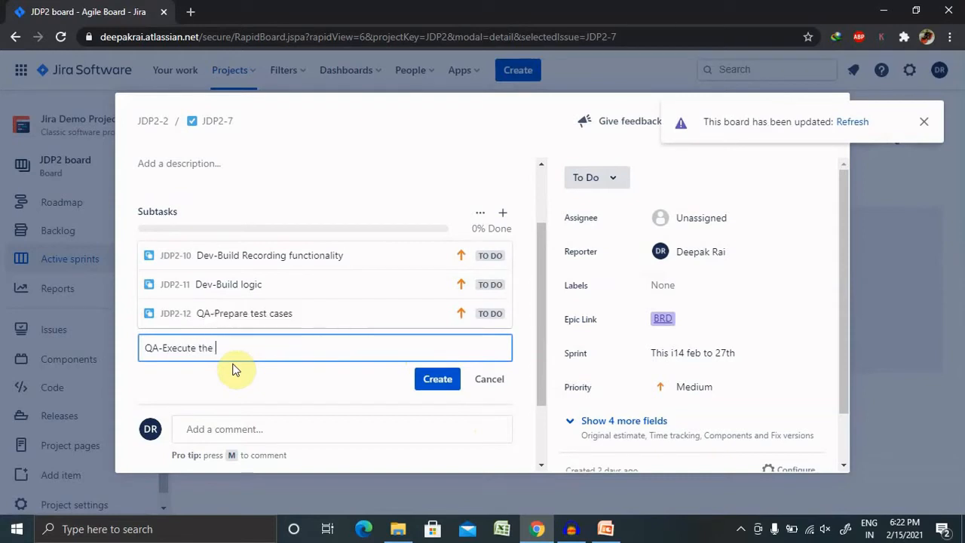
{"action": "type", "text": "testcas"}
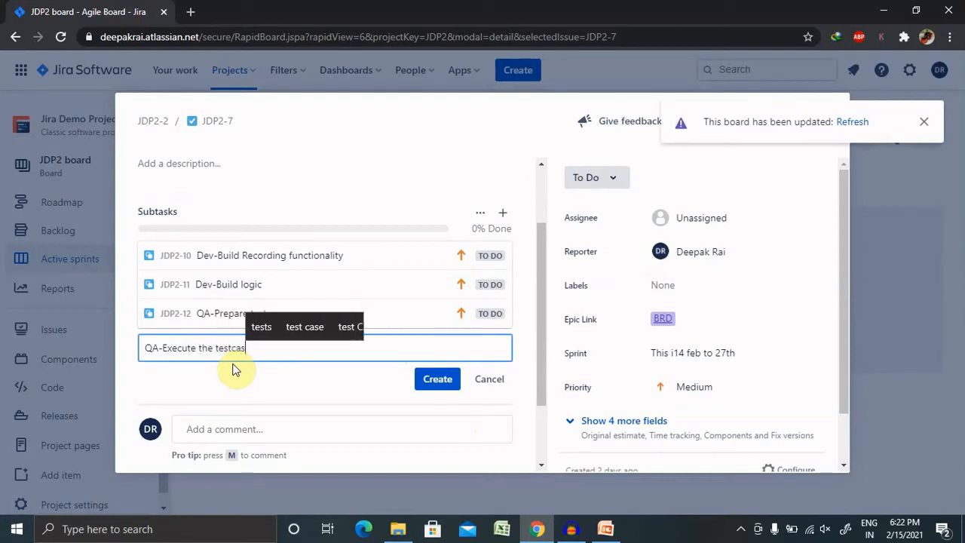
{"action": "type", "text": "es"}
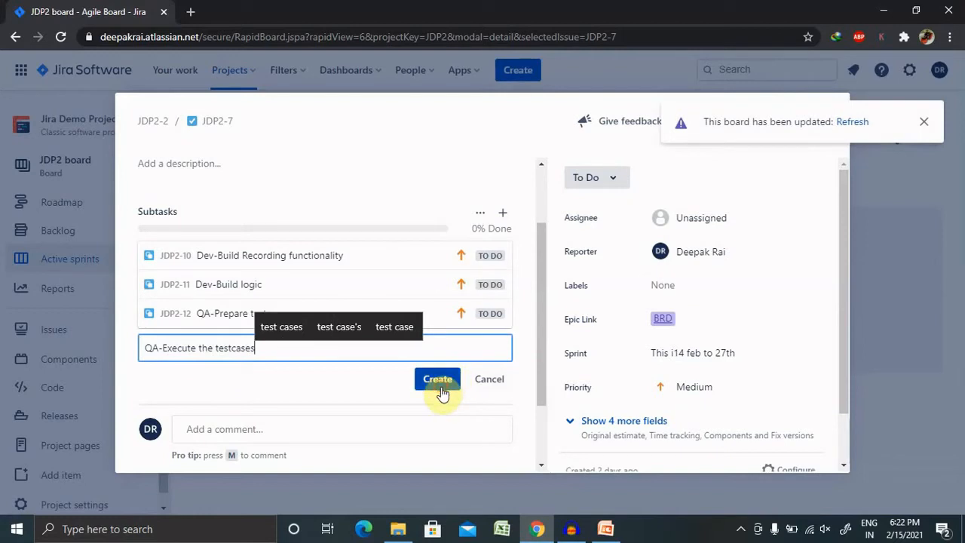
{"action": "left_click", "coordinate": [437, 378]}
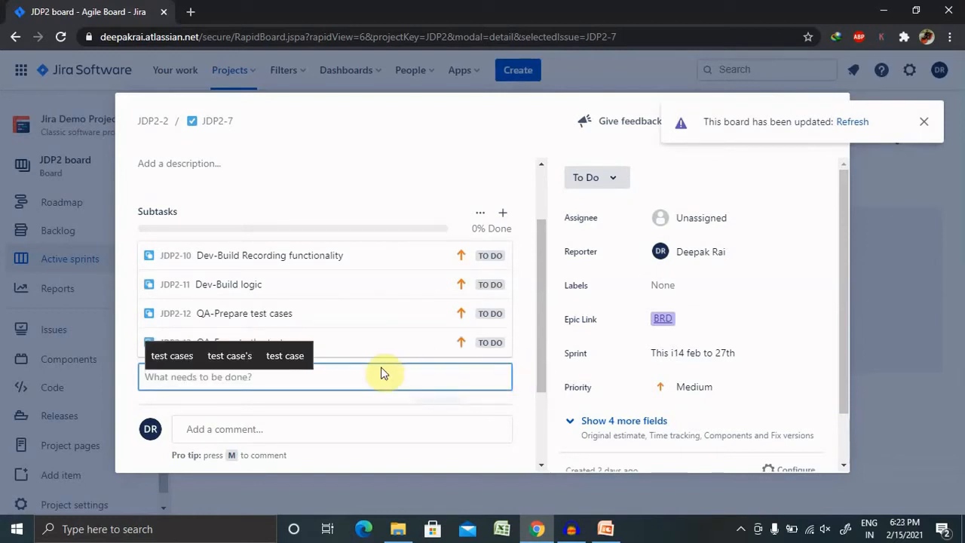
- Enter 'QA-Defect retesing' as the next subtask summary
{"action": "type", "text": "QA-"}
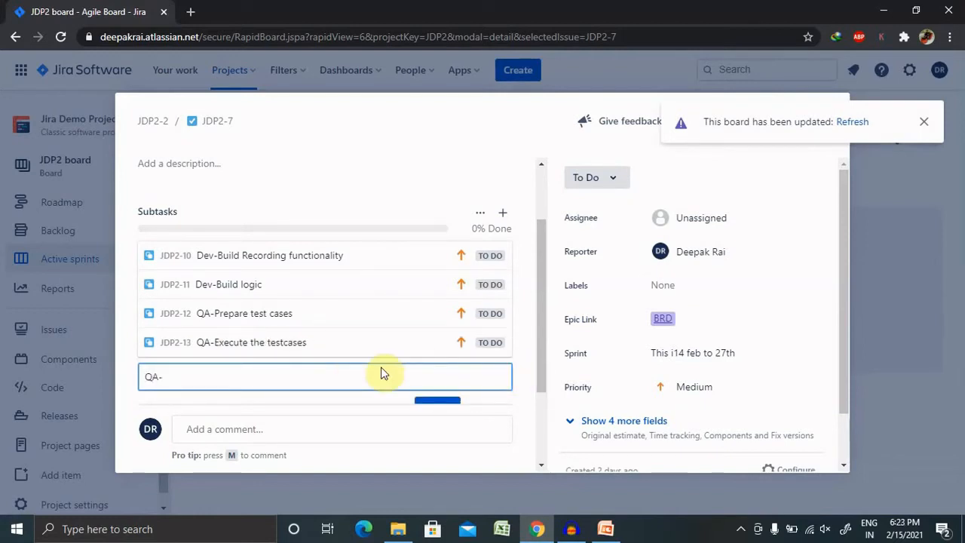
{"action": "type", "text": "Det"}
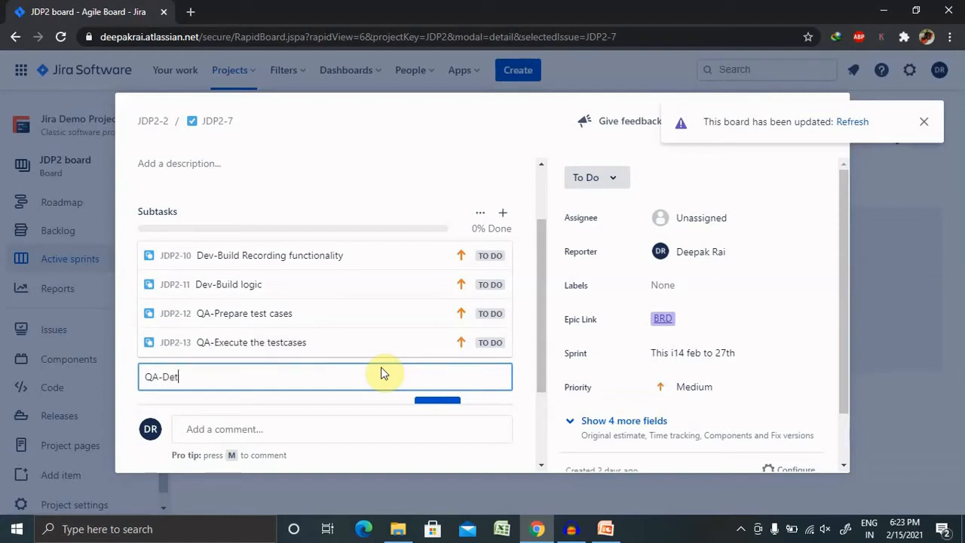
{"action": "type", "text": "ect"}
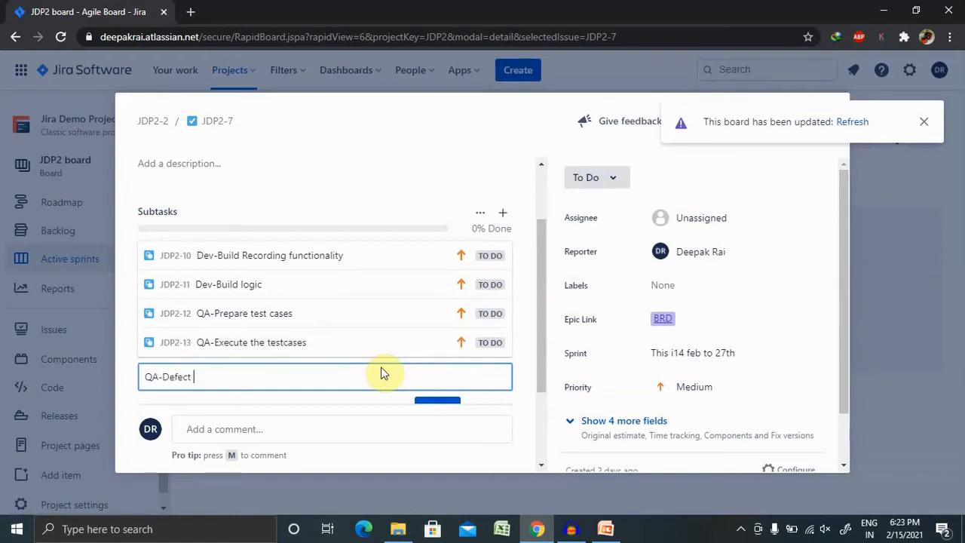
{"action": "type", "text": "retesing"}
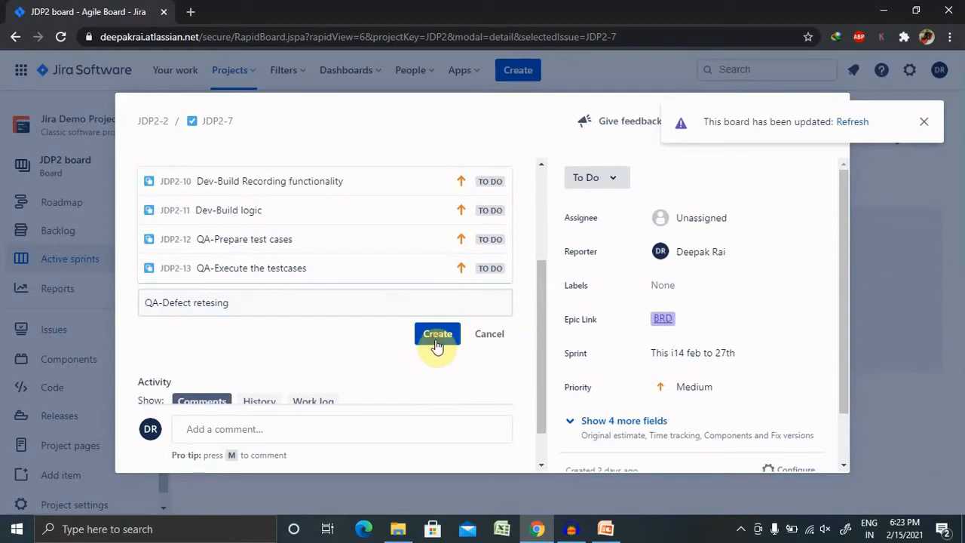
- Create the 'QA-Defect retesing' subtask, then add 'UAT-Test case prepration'
{"action": "left_click", "coordinate": [437, 334]}
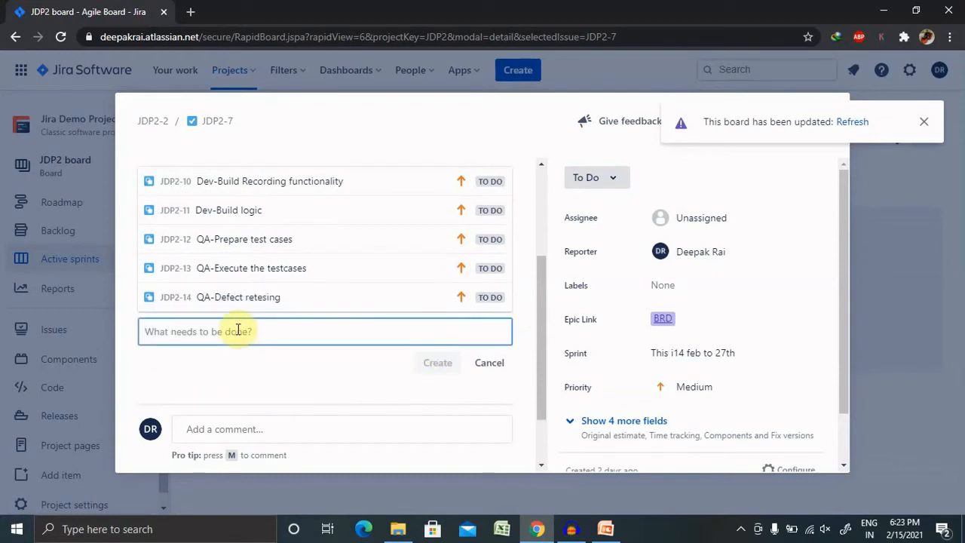
{"action": "type", "text": "UAT-"}
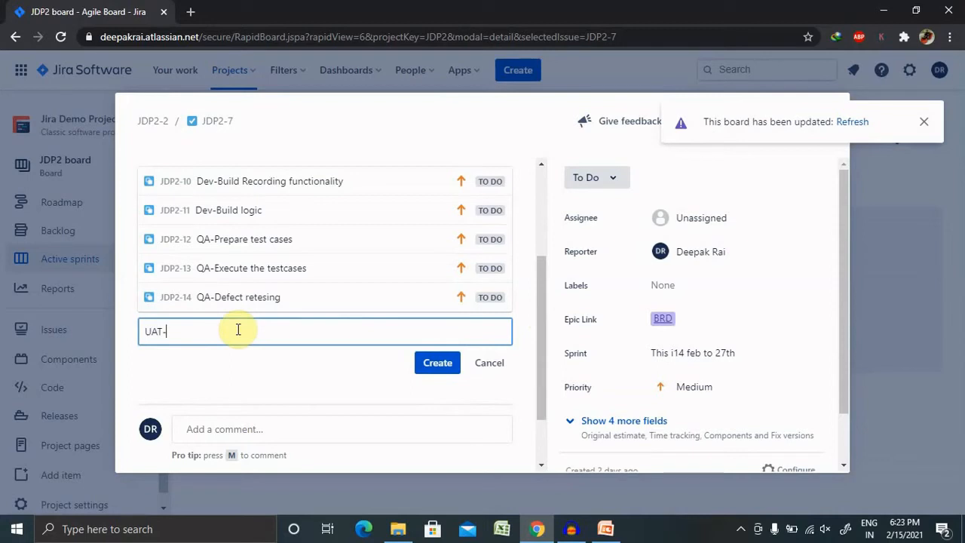
{"action": "type", "text": "Test"}
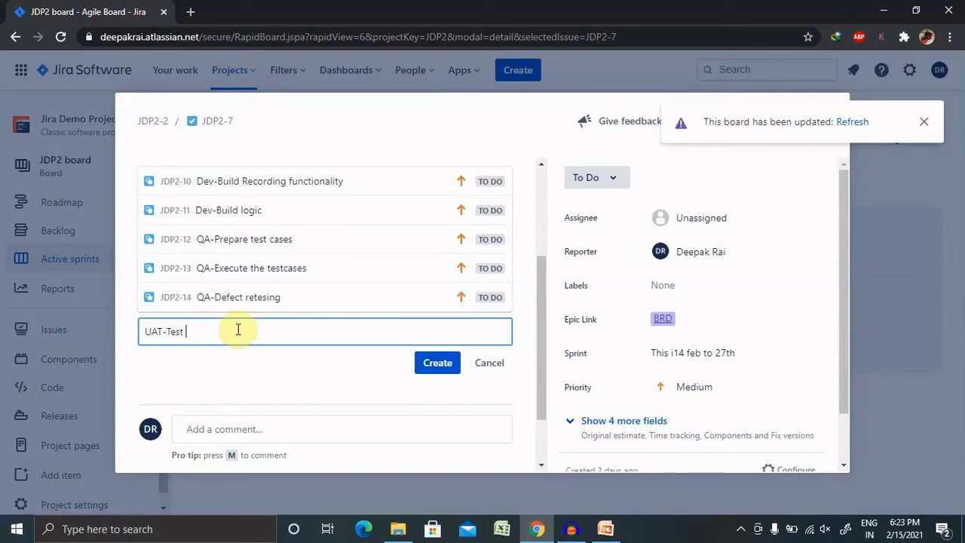
{"action": "type", "text": "case prepration"}
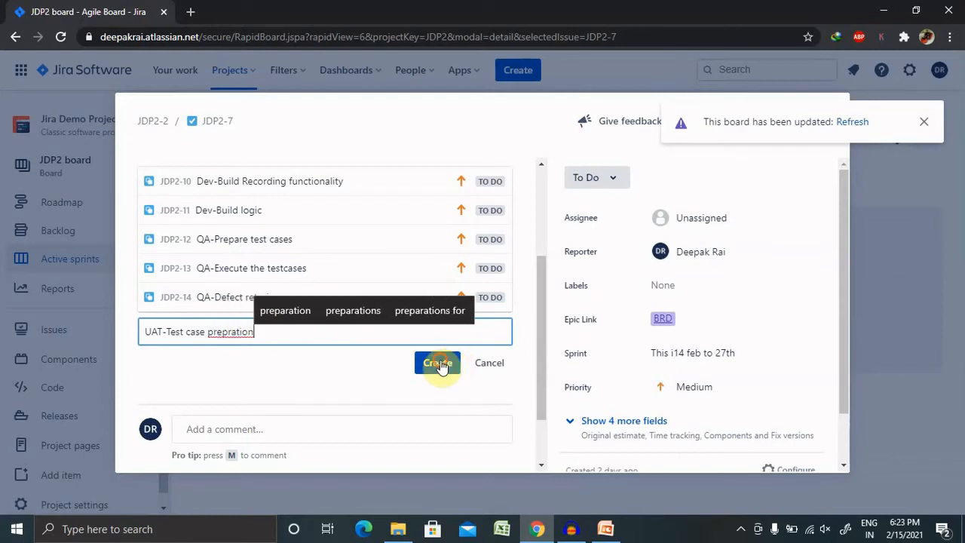
{"action": "left_click", "coordinate": [438, 362]}
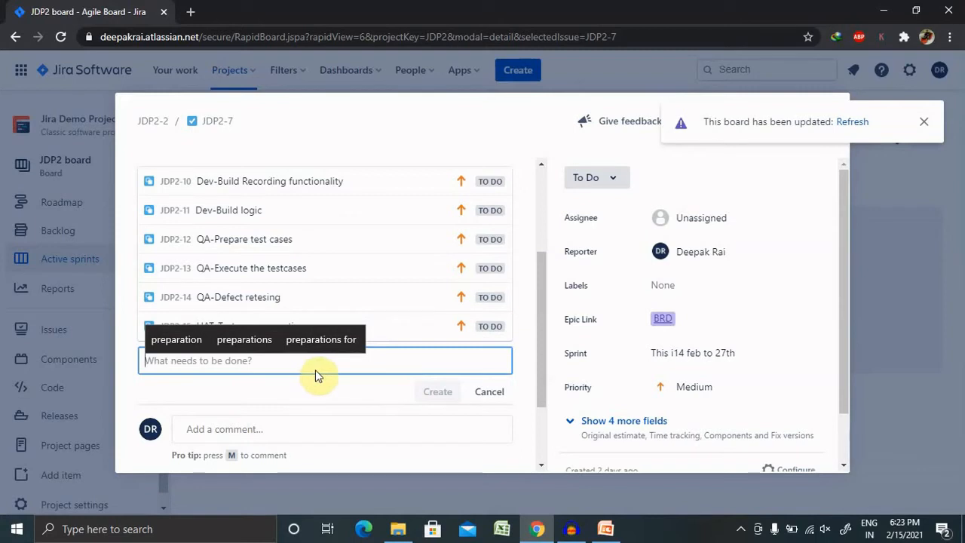
{"action": "mouse_move", "coordinate": [488, 359]}
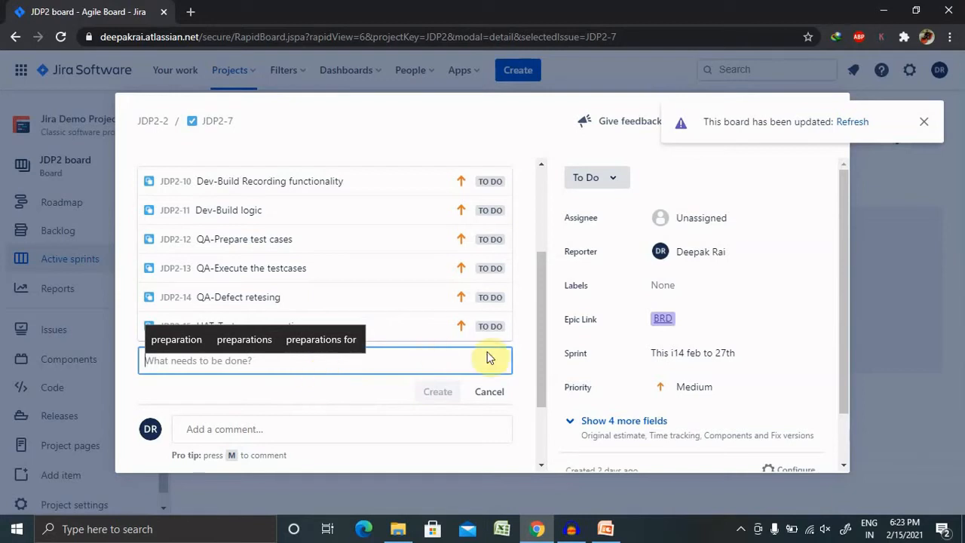
{"action": "mouse_move", "coordinate": [518, 398]}
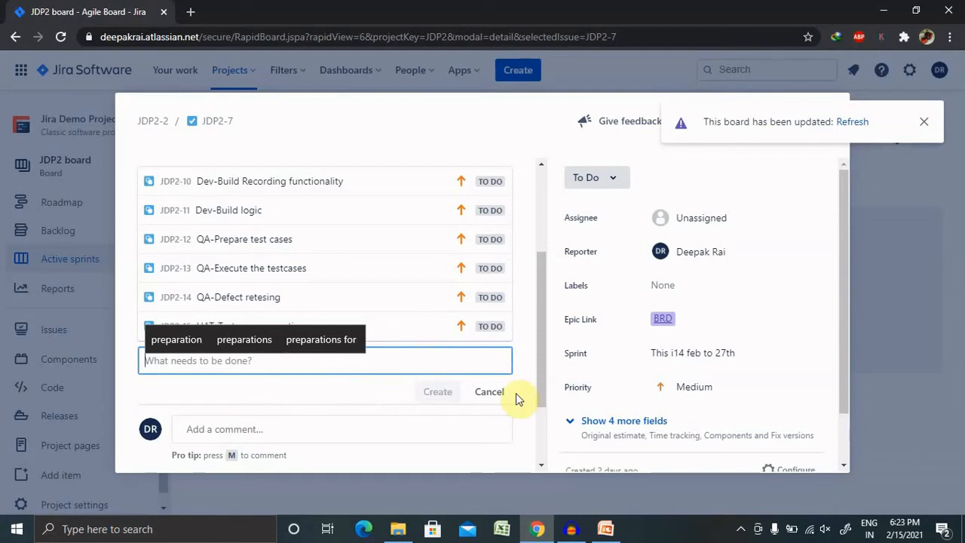
{"action": "mouse_move", "coordinate": [540, 314]}
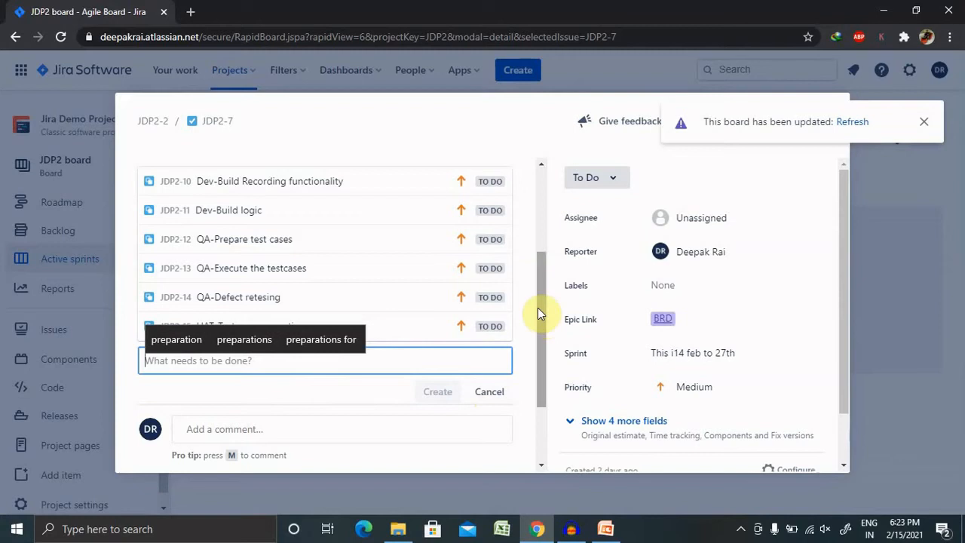
{"action": "mouse_move", "coordinate": [287, 390]}
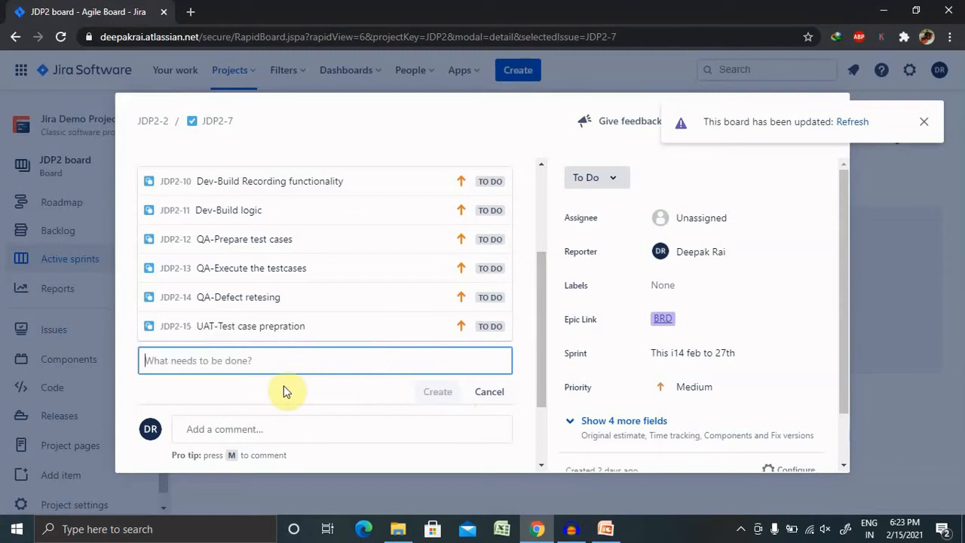
- Add subtask 'UAT-Testexecution and Defect testing' to JDP2-7
{"action": "type", "text": "UA"}
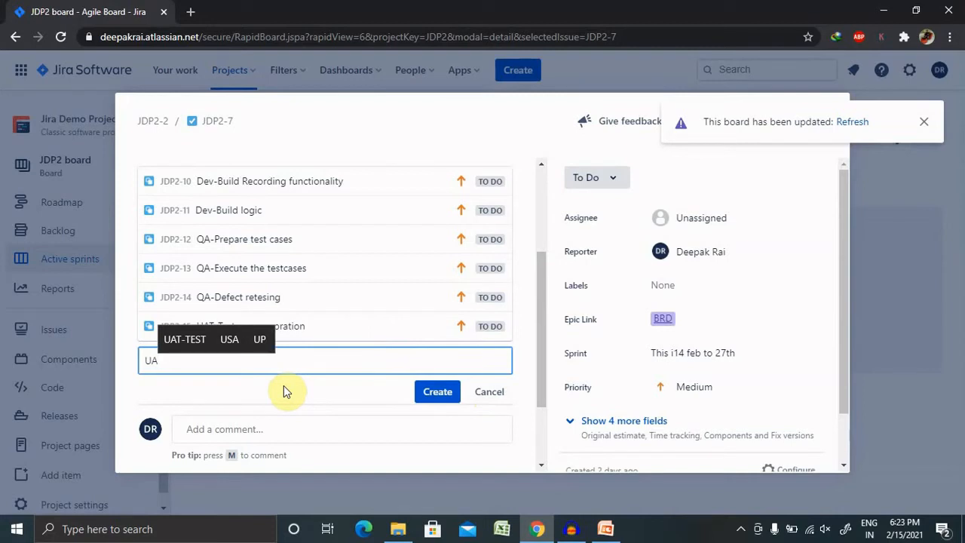
{"action": "type", "text": "T-Testexecution"}
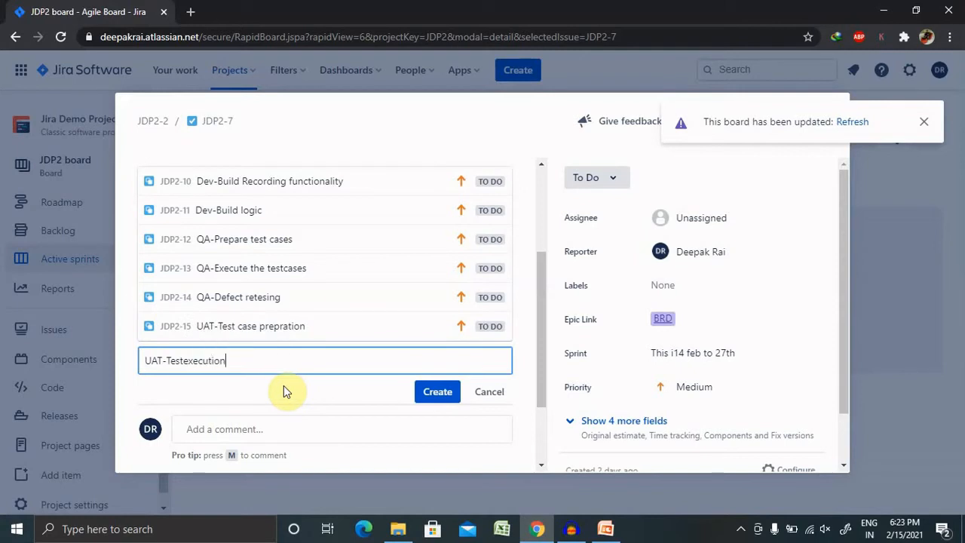
{"action": "type", "text": "and D"}
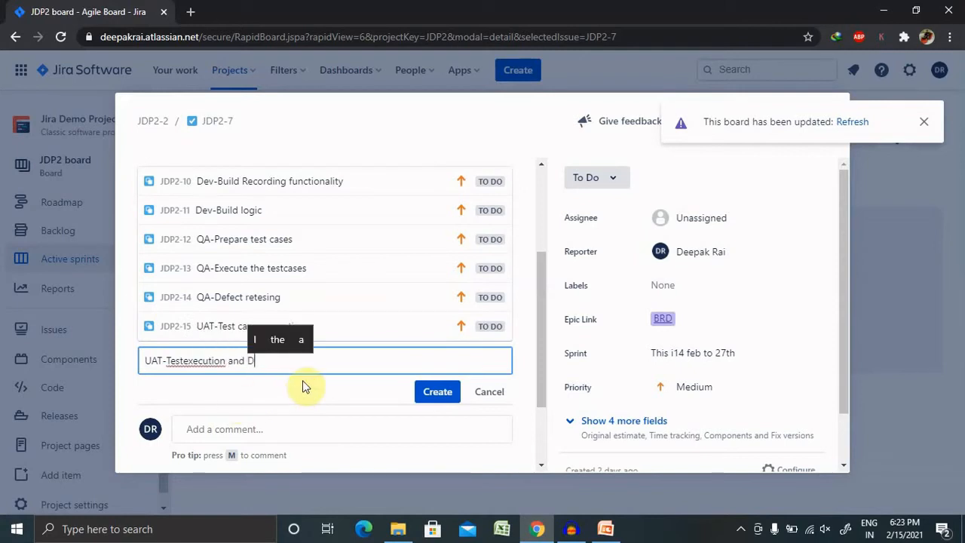
{"action": "type", "text": "efect te"}
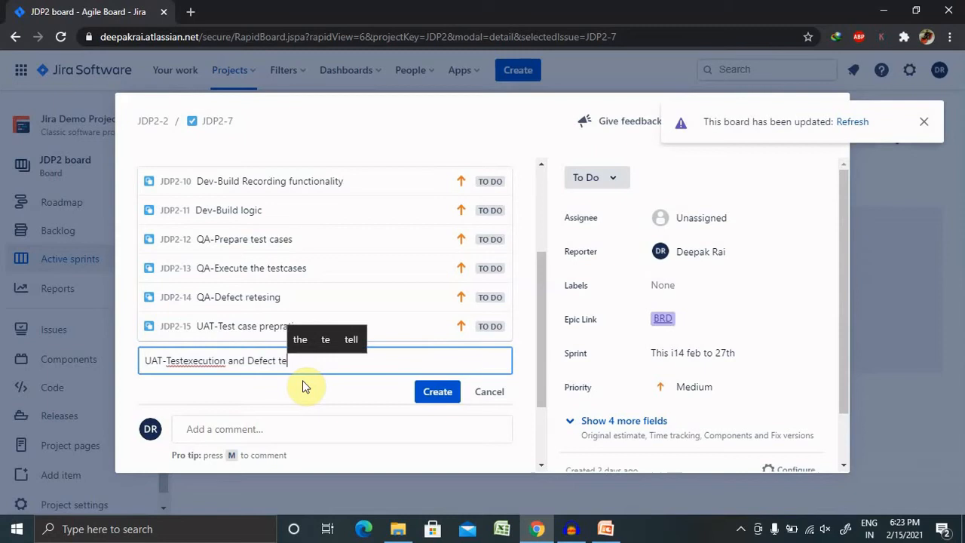
{"action": "type", "text": "sting"}
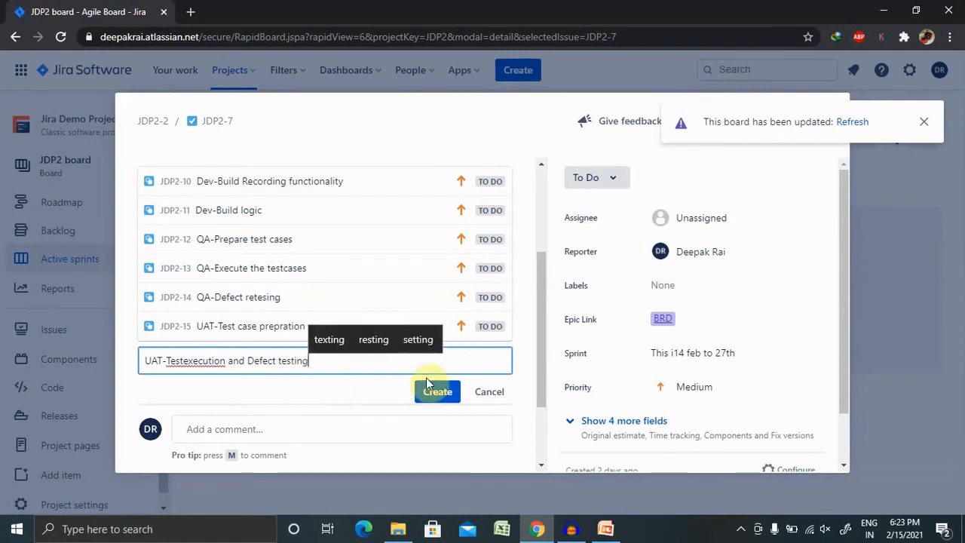
{"action": "mouse_move", "coordinate": [438, 392]}
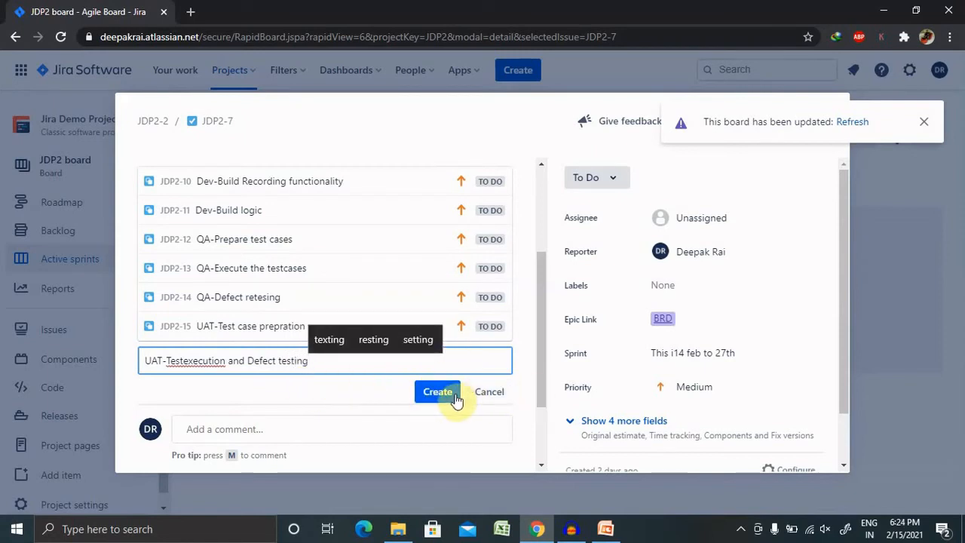
{"action": "left_click", "coordinate": [437, 392]}
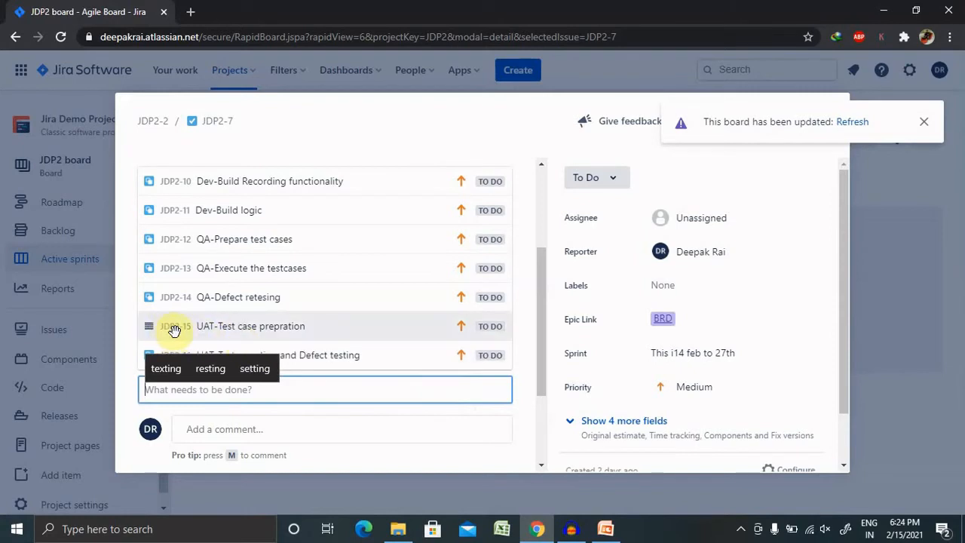
{"action": "mouse_move", "coordinate": [490, 332]}
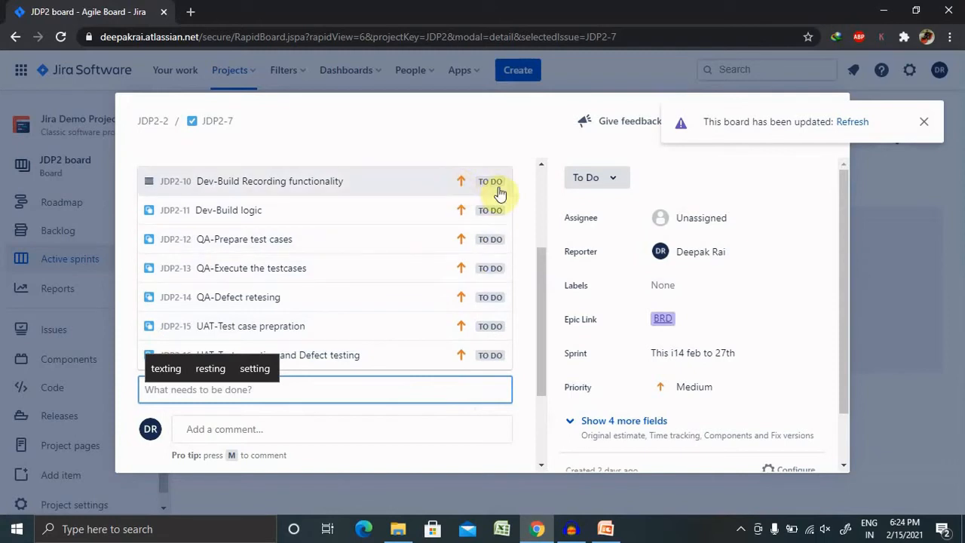
- Check a subtask's status choices and JDP2-7's Actions menu, then open subtask JDP2-10
{"action": "left_click", "coordinate": [490, 181]}
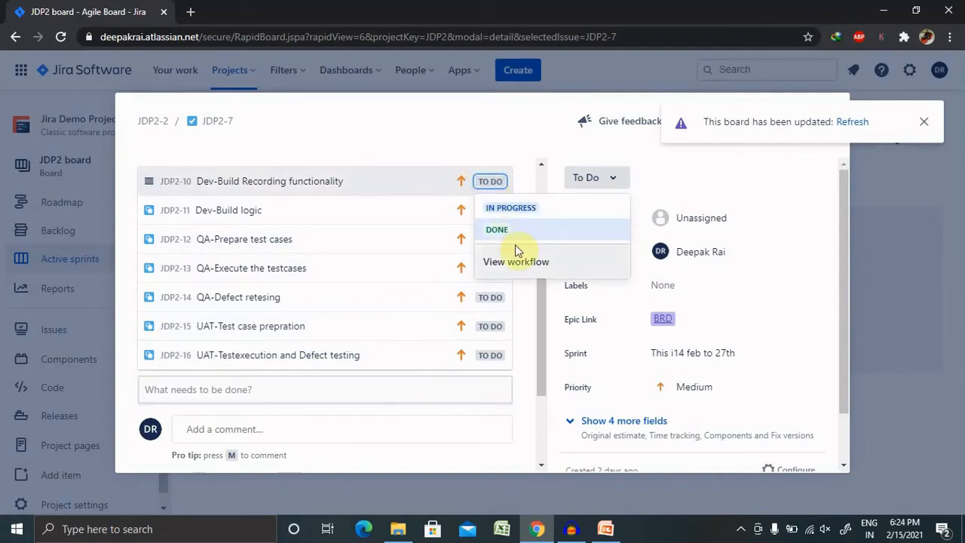
{"action": "mouse_move", "coordinate": [528, 269]}
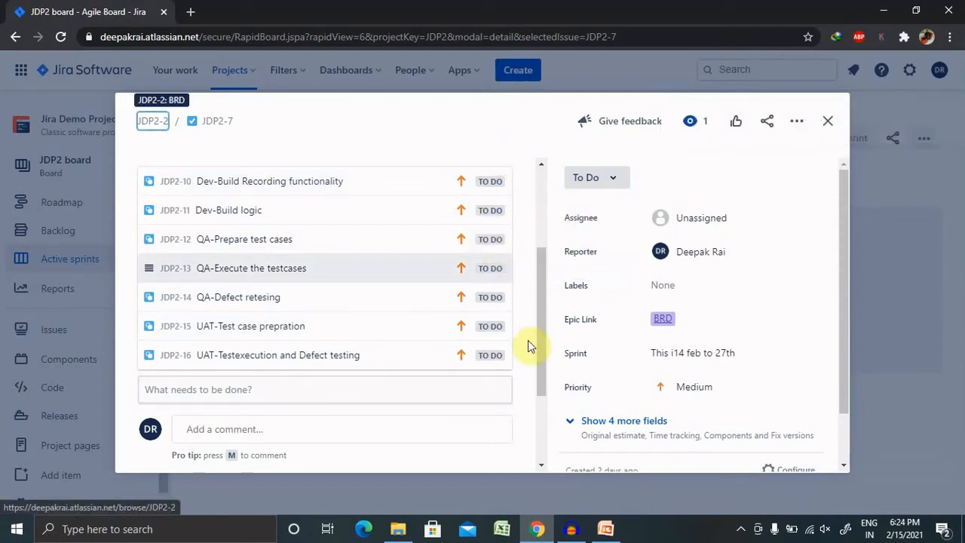
{"action": "mouse_move", "coordinate": [766, 120]}
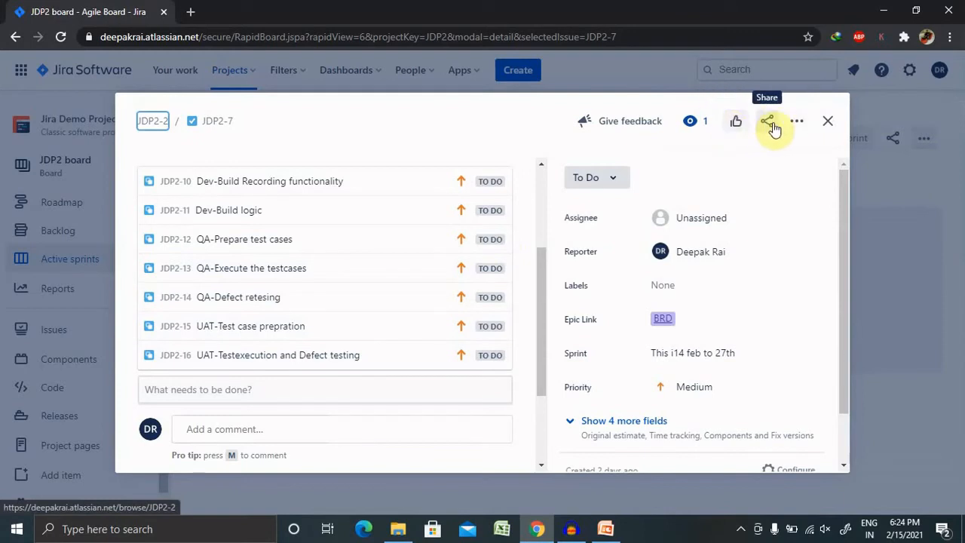
{"action": "mouse_move", "coordinate": [787, 124]}
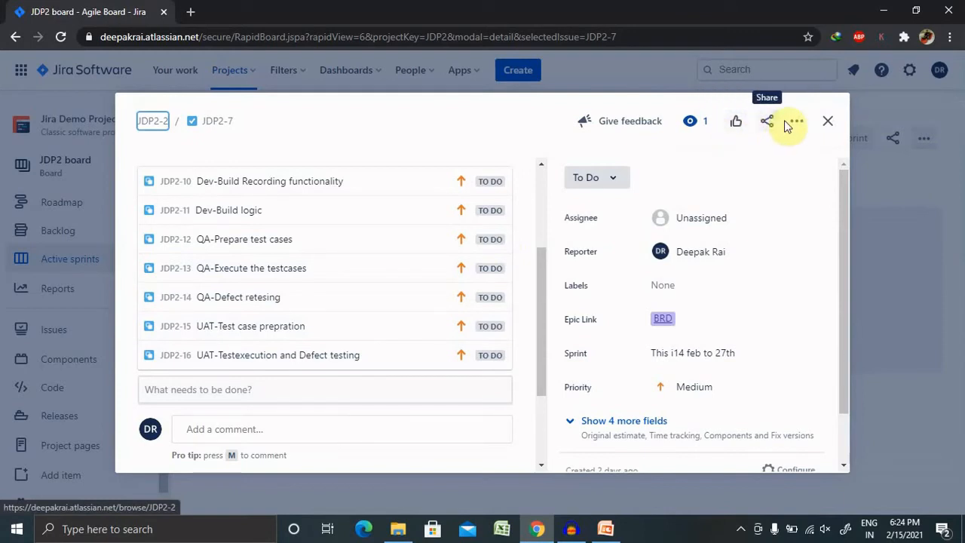
{"action": "left_click", "coordinate": [794, 120]}
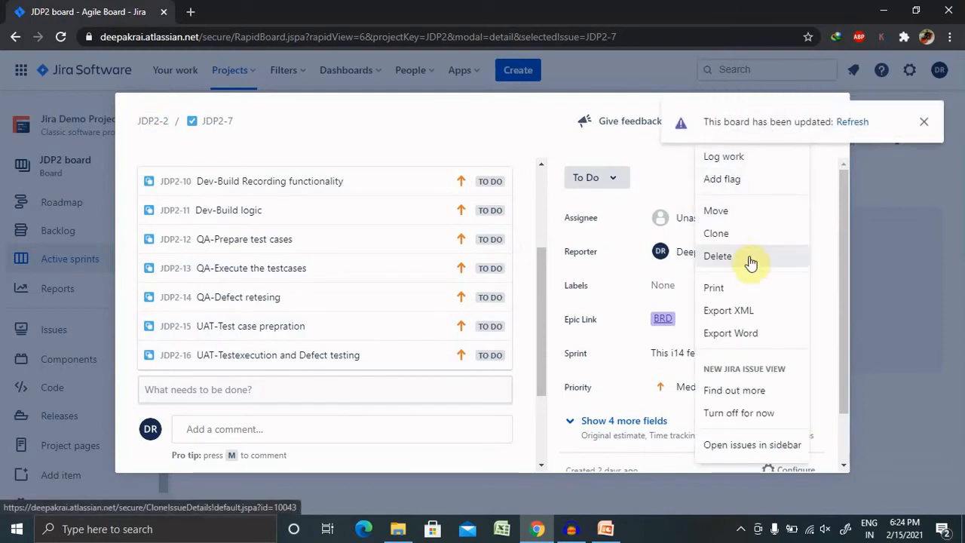
{"action": "mouse_move", "coordinate": [420, 184]}
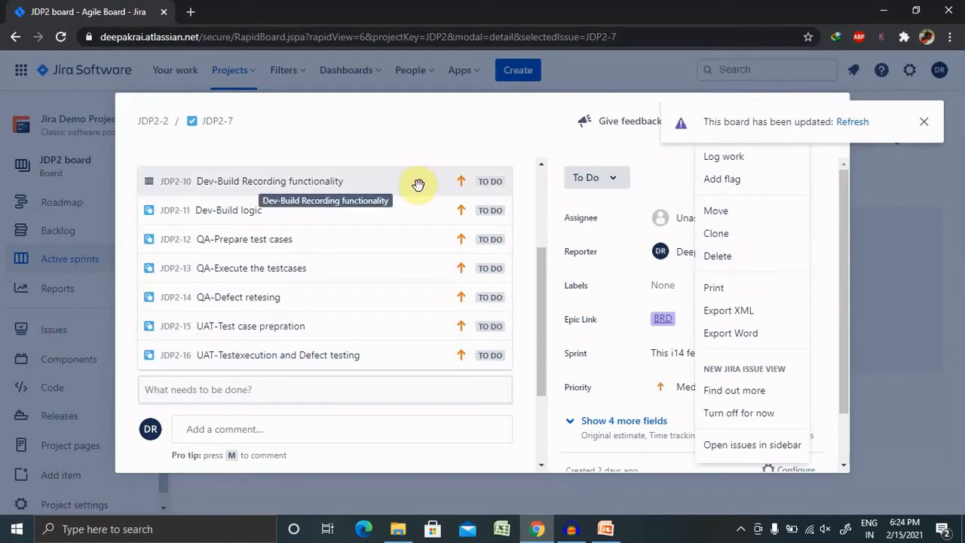
{"action": "left_click", "coordinate": [269, 181]}
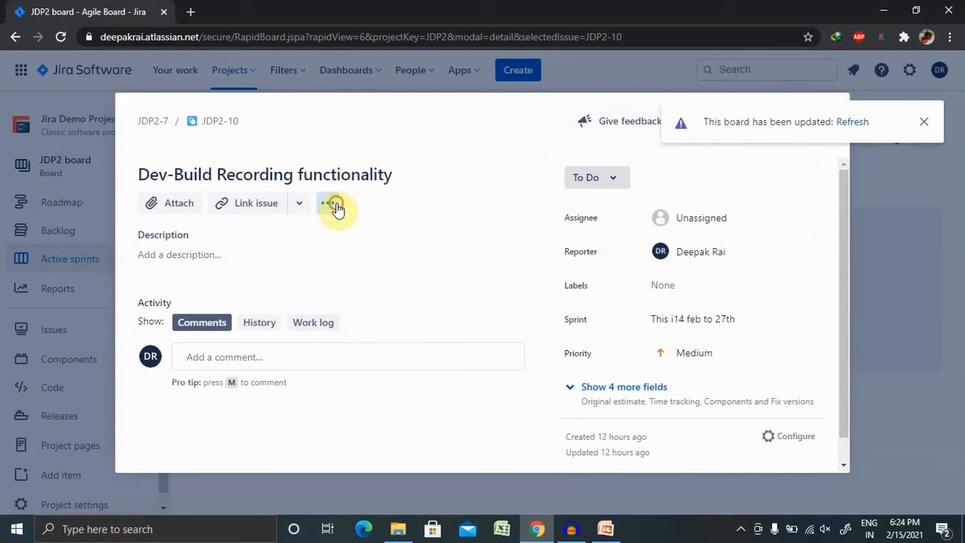
- Explore JDP2-10's Attach and Link issue options and show its Actions menu
{"action": "left_click", "coordinate": [298, 202]}
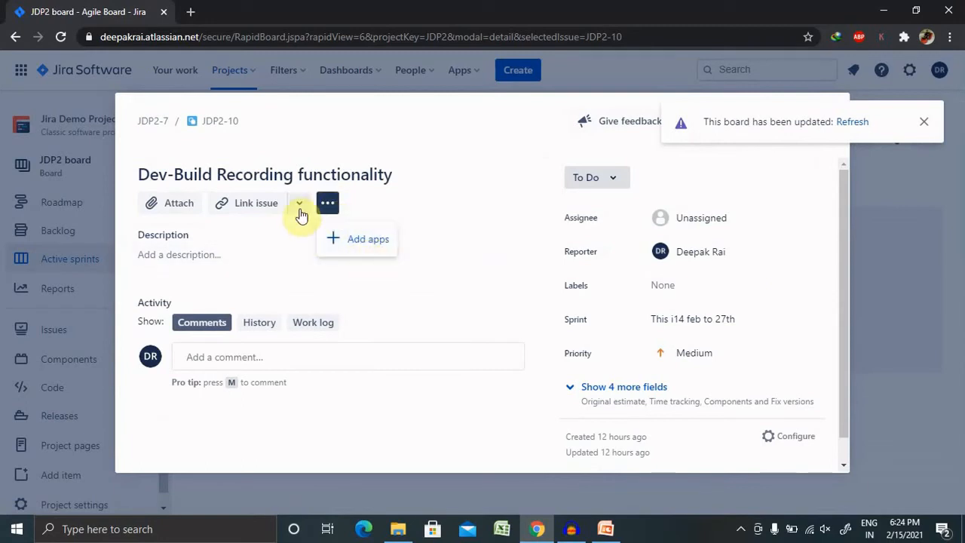
{"action": "left_click", "coordinate": [299, 202]}
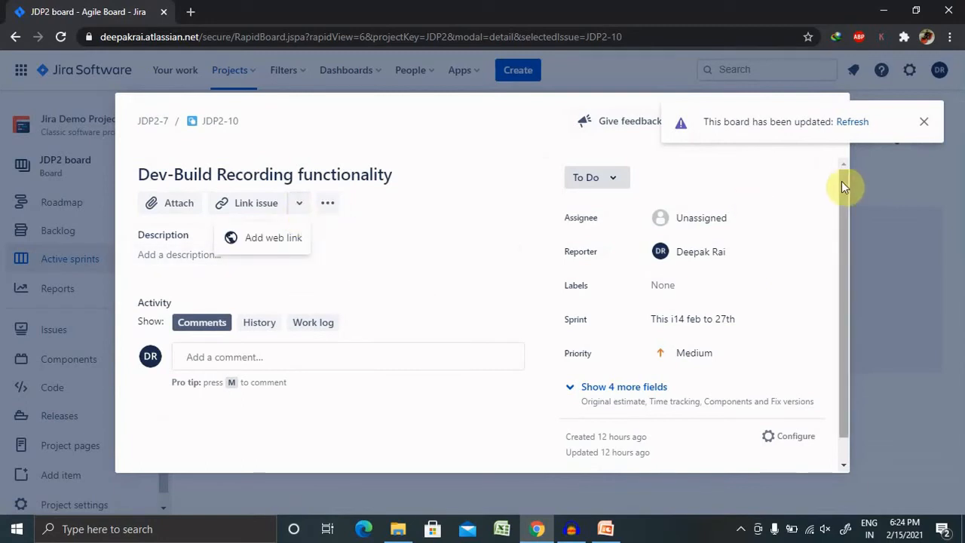
{"action": "mouse_move", "coordinate": [178, 203]}
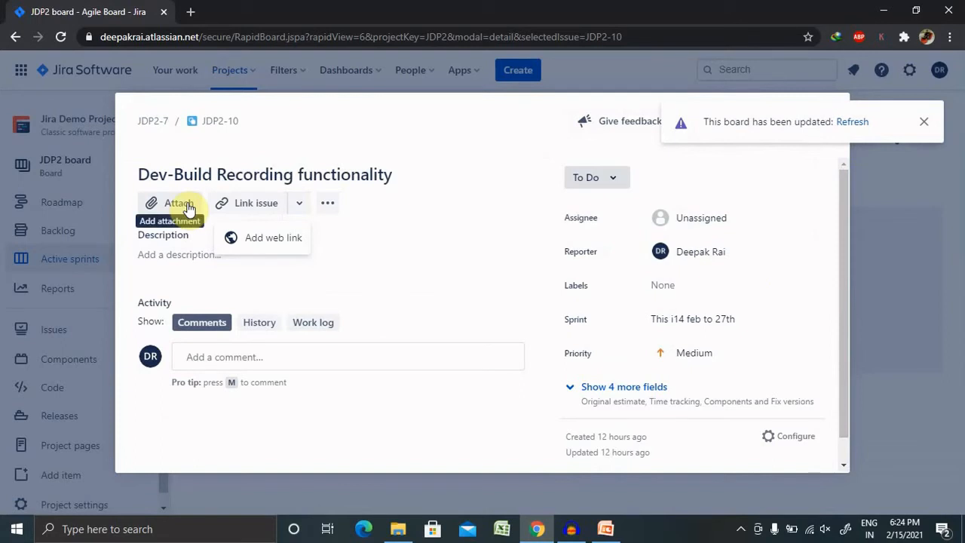
{"action": "mouse_move", "coordinate": [257, 202]}
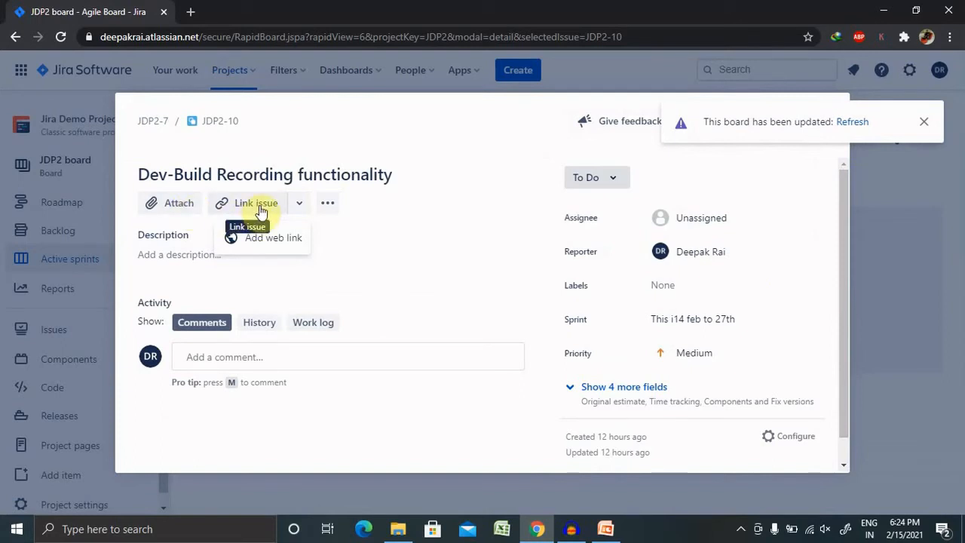
{"action": "mouse_move", "coordinate": [273, 317]}
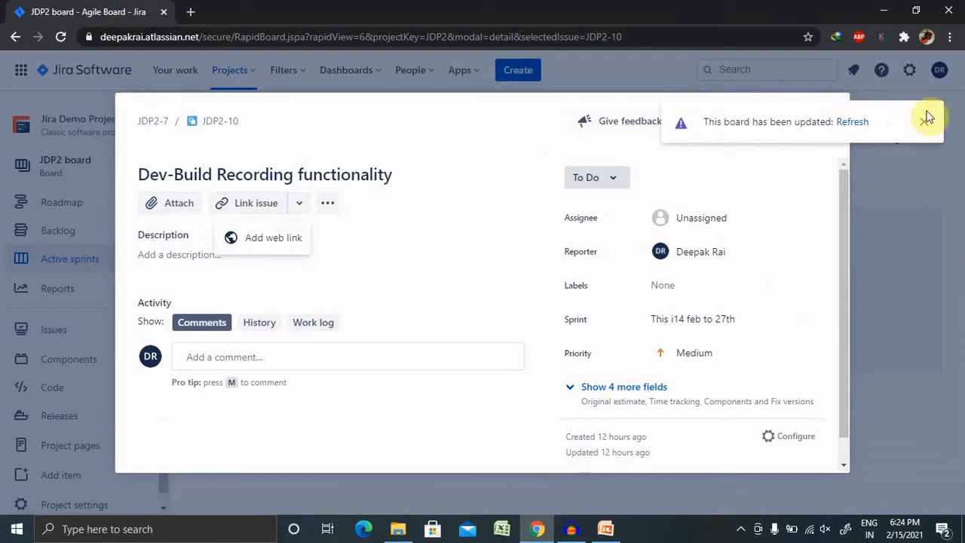
{"action": "left_click", "coordinate": [797, 120]}
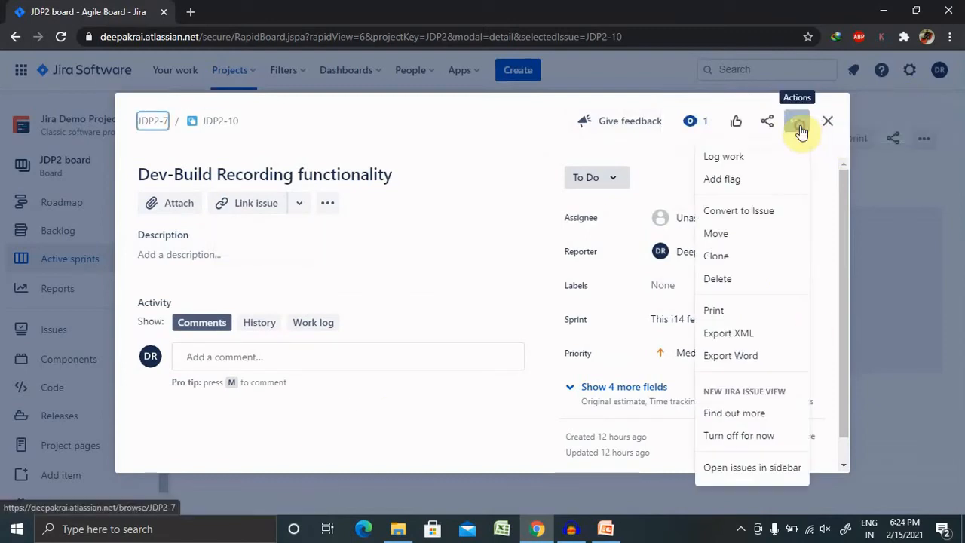
{"action": "mouse_move", "coordinate": [745, 277]}
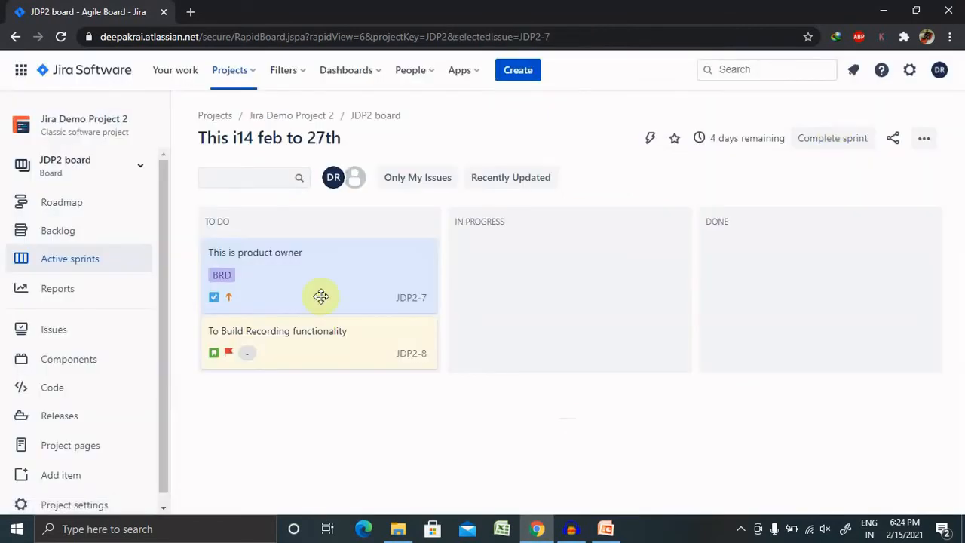
- Visit Roadmap and Backlog, toggling Only My Issues and clearing the filter
{"action": "left_click", "coordinate": [61, 202]}
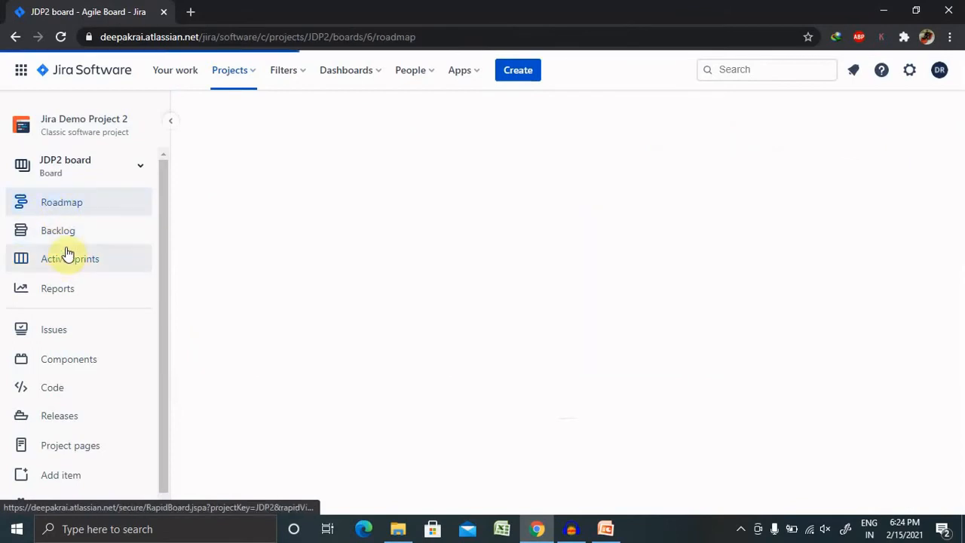
{"action": "left_click", "coordinate": [58, 229]}
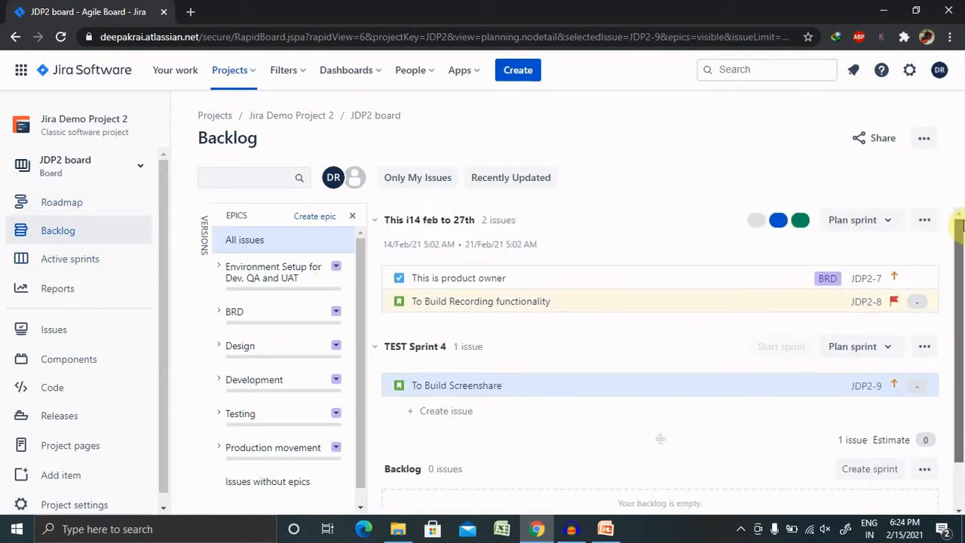
{"action": "mouse_move", "coordinate": [417, 181]}
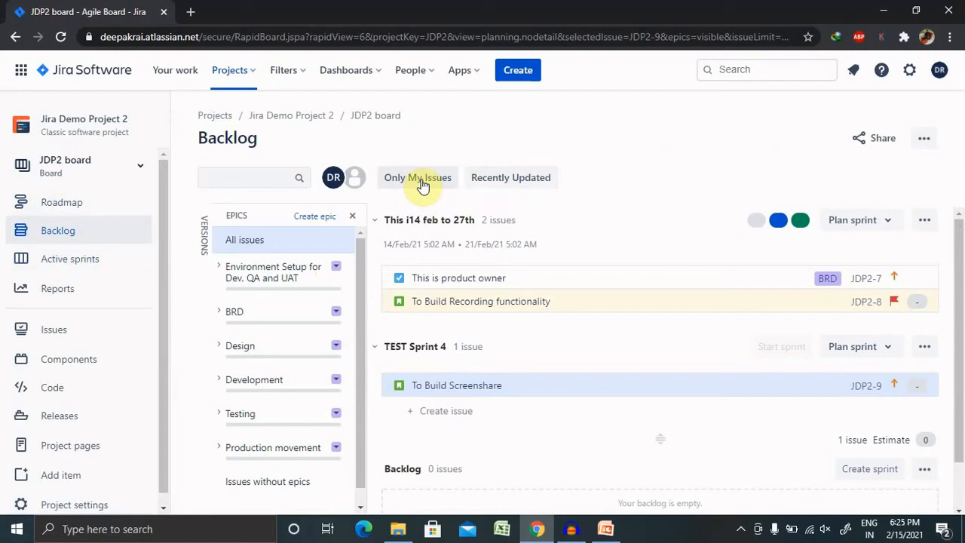
{"action": "left_click", "coordinate": [416, 178]}
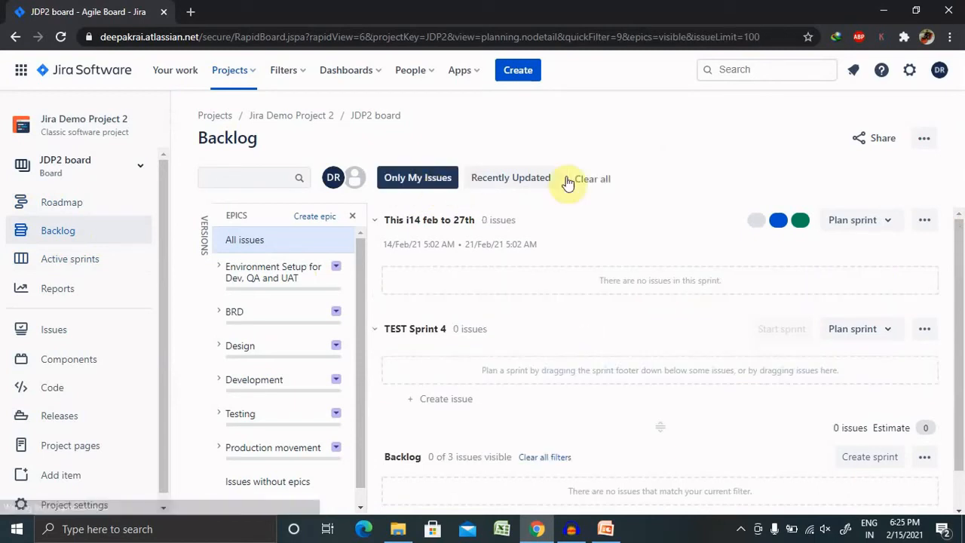
{"action": "left_click", "coordinate": [593, 178]}
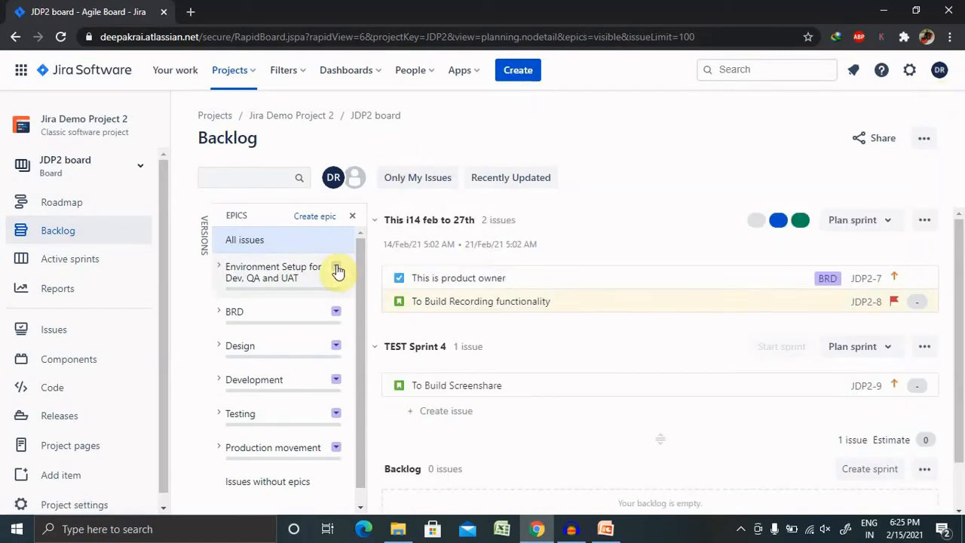
{"action": "mouse_move", "coordinate": [69, 259]}
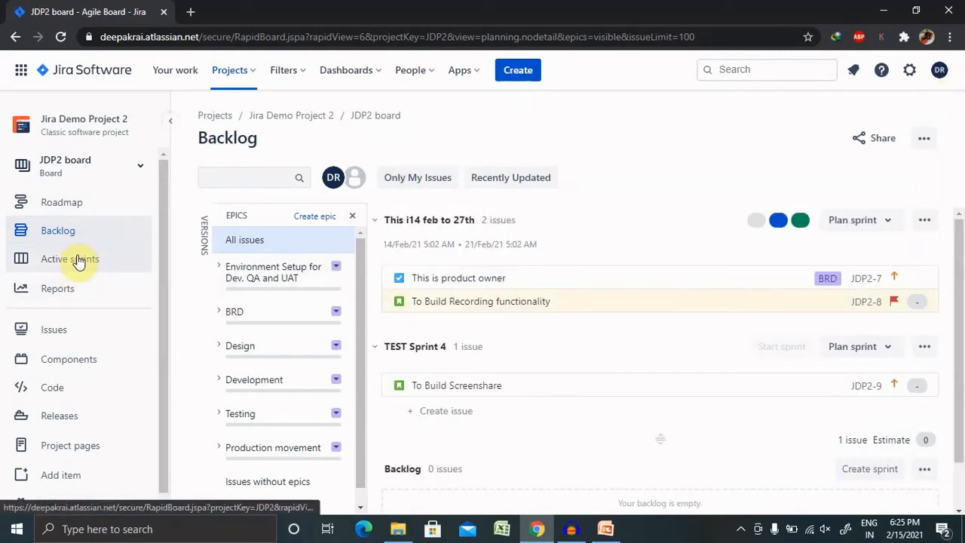
- Return to the active sprint board and open subtask JDP2-10 'Dev-Build Recording functionality'
{"action": "left_click", "coordinate": [69, 260]}
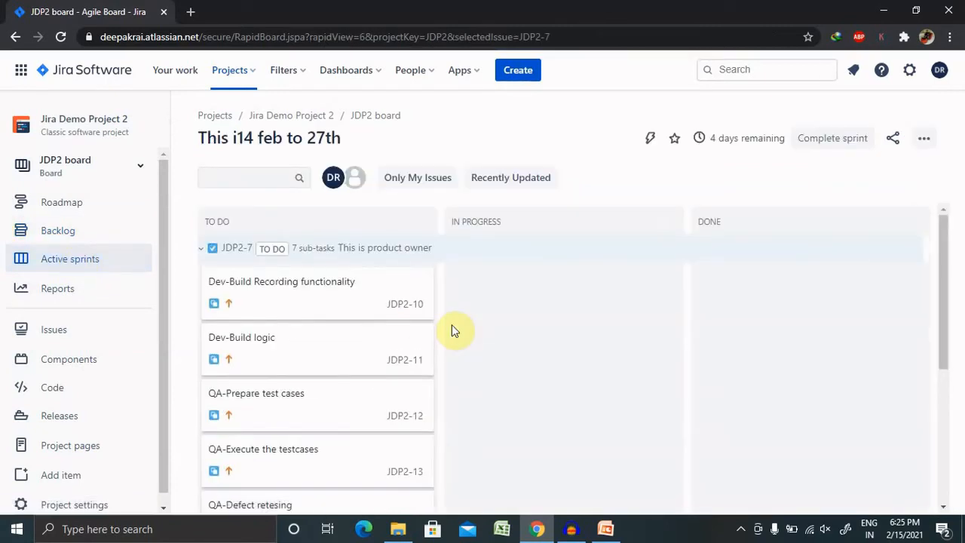
{"action": "mouse_move", "coordinate": [926, 253]}
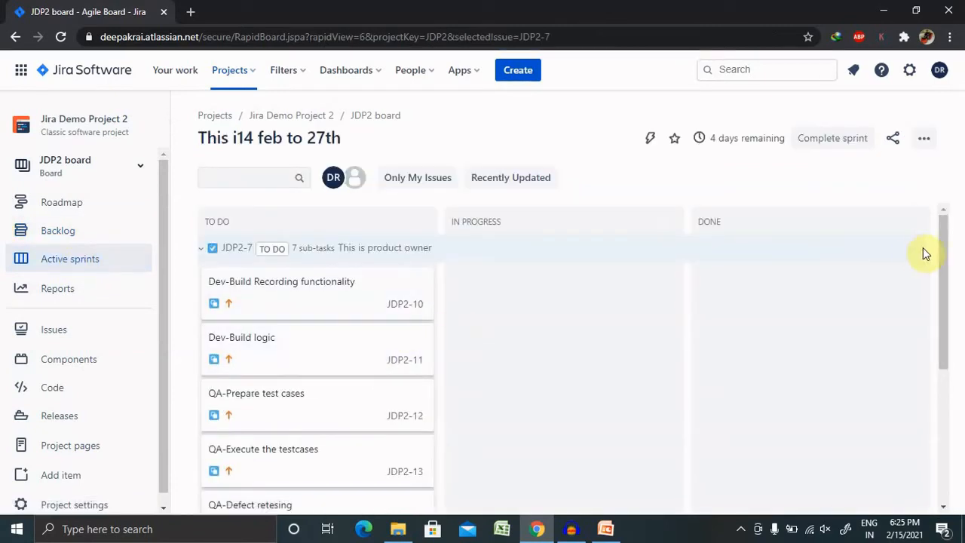
{"action": "scroll", "scroll_direction": "down", "scroll_amount": 3}
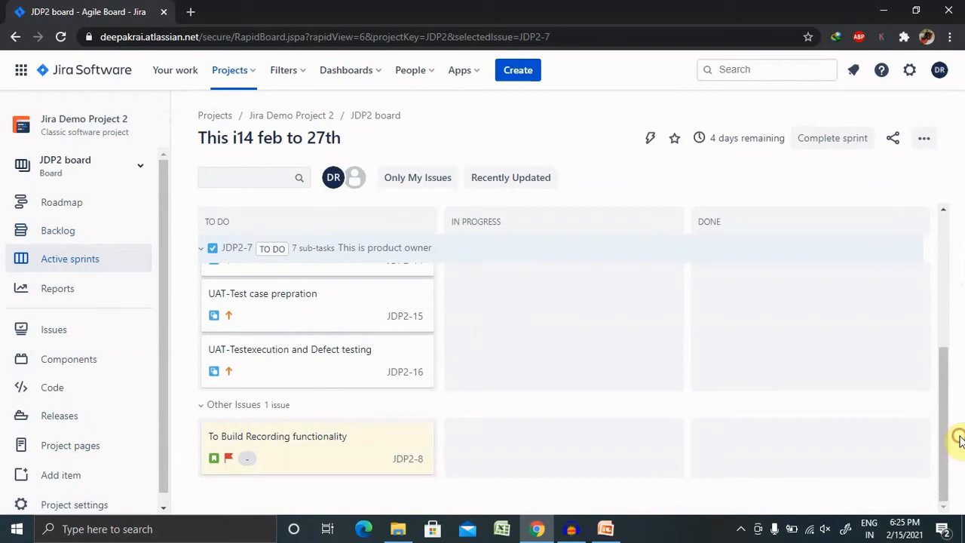
{"action": "mouse_move", "coordinate": [302, 350]}
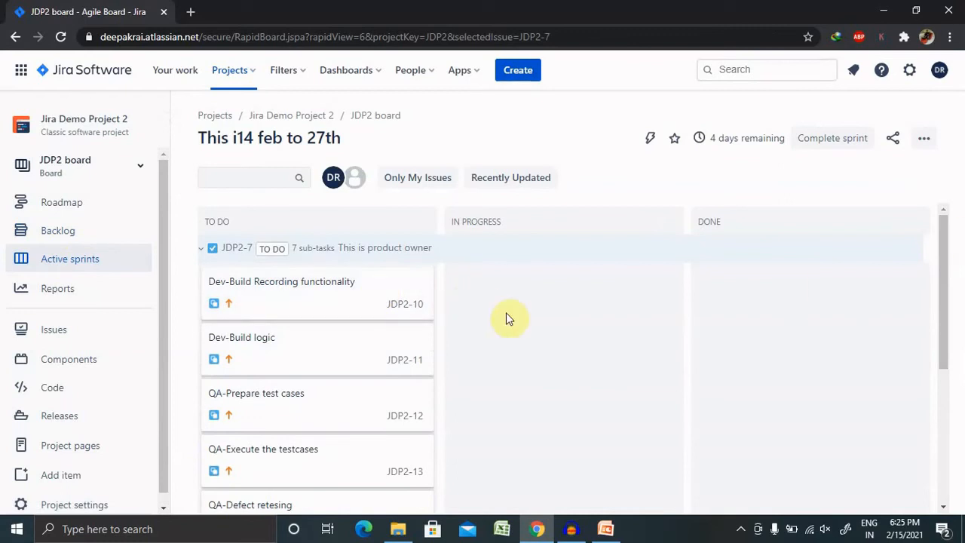
{"action": "mouse_move", "coordinate": [255, 302]}
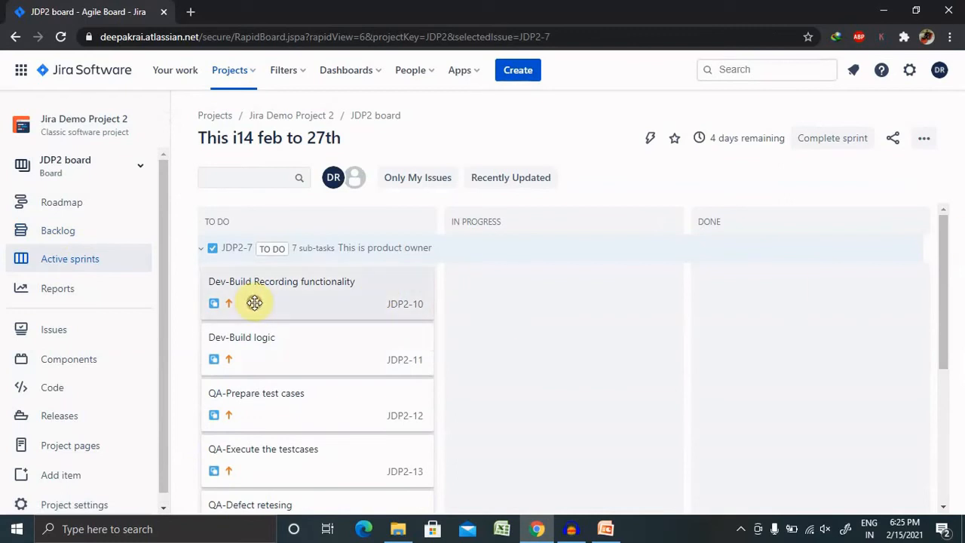
{"action": "left_click", "coordinate": [281, 282]}
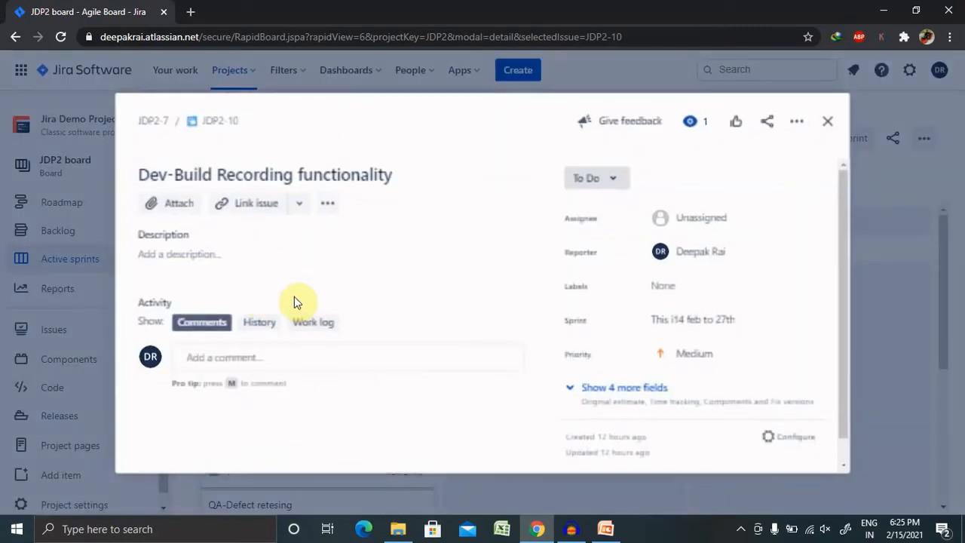
{"action": "left_click", "coordinate": [827, 121]}
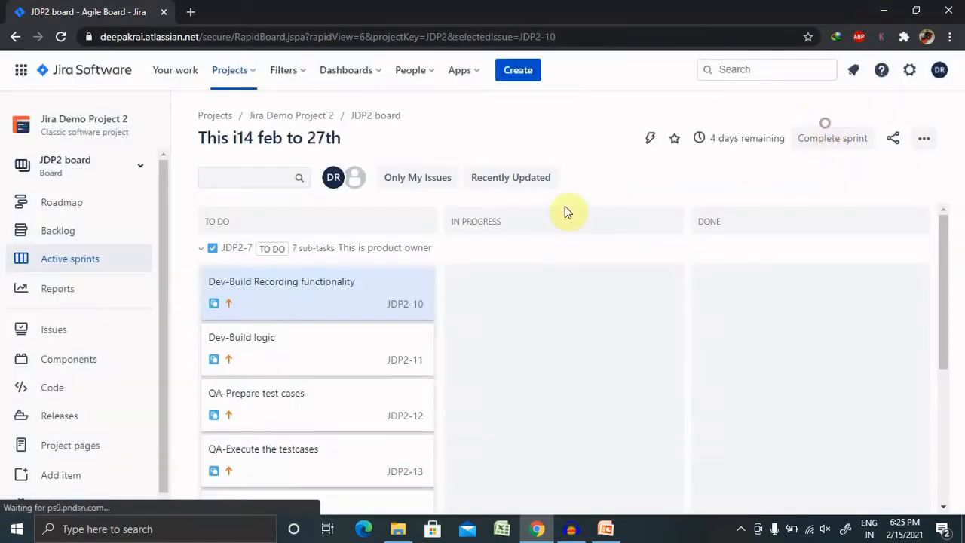
{"action": "left_click_drag", "start_coordinate": [316, 293], "coordinate": [564, 293]}
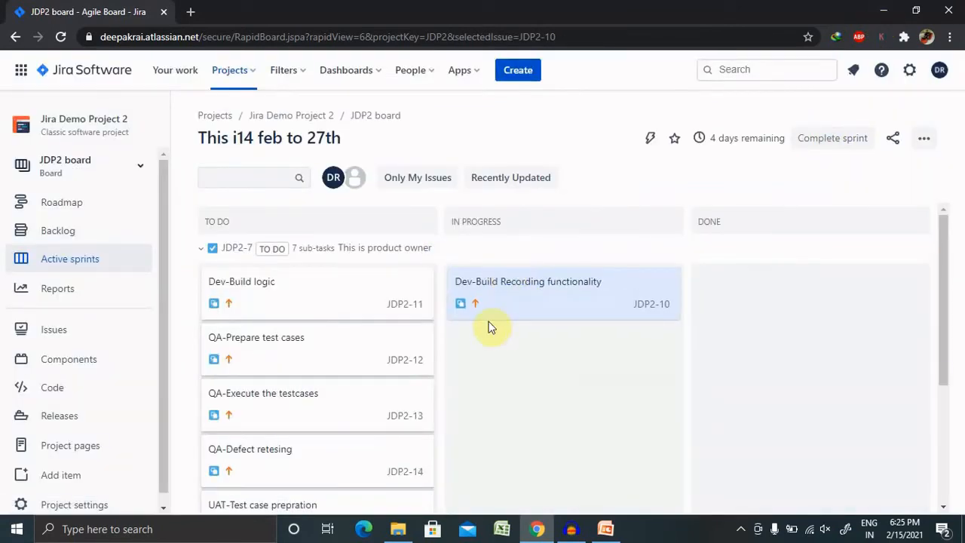
{"action": "mouse_move", "coordinate": [546, 300]}
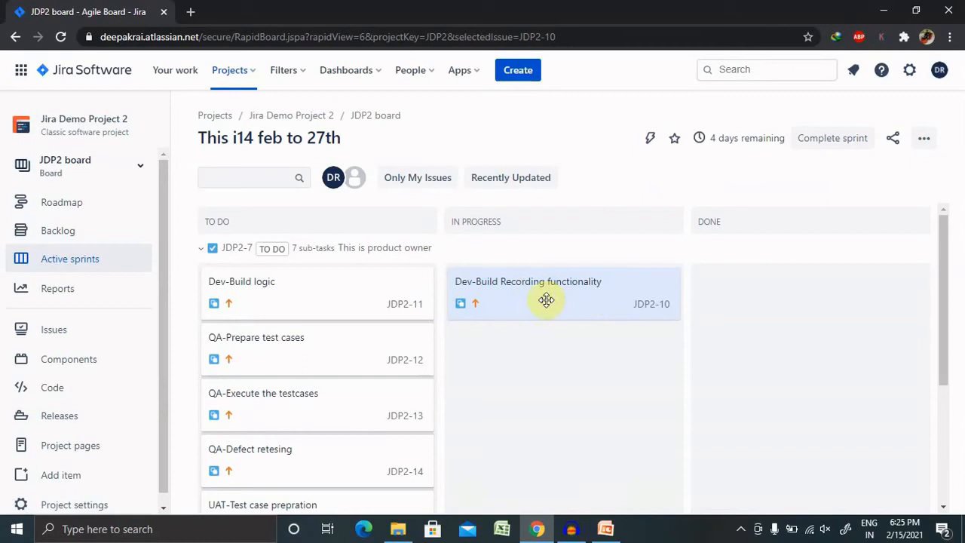
{"action": "left_click_drag", "start_coordinate": [546, 300], "coordinate": [810, 300]}
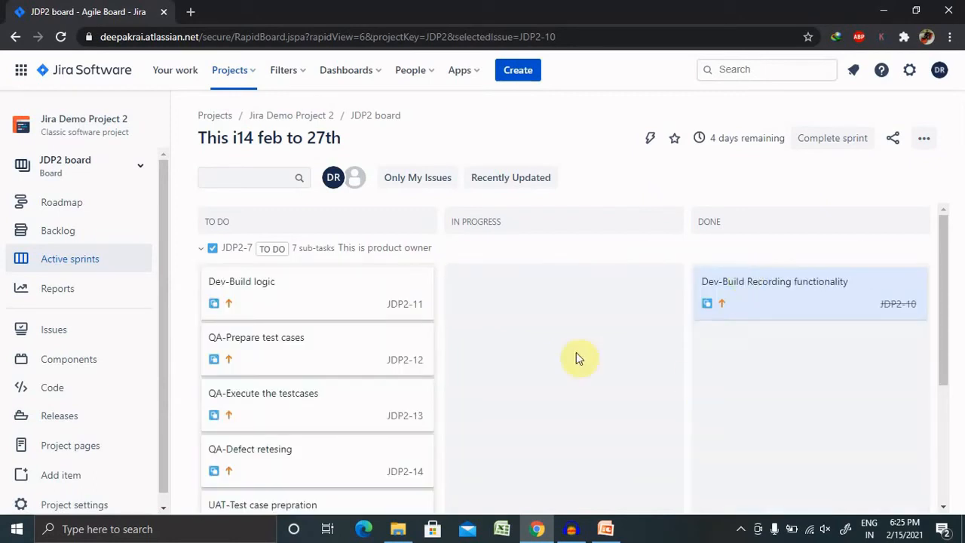
{"action": "mouse_move", "coordinate": [671, 320]}
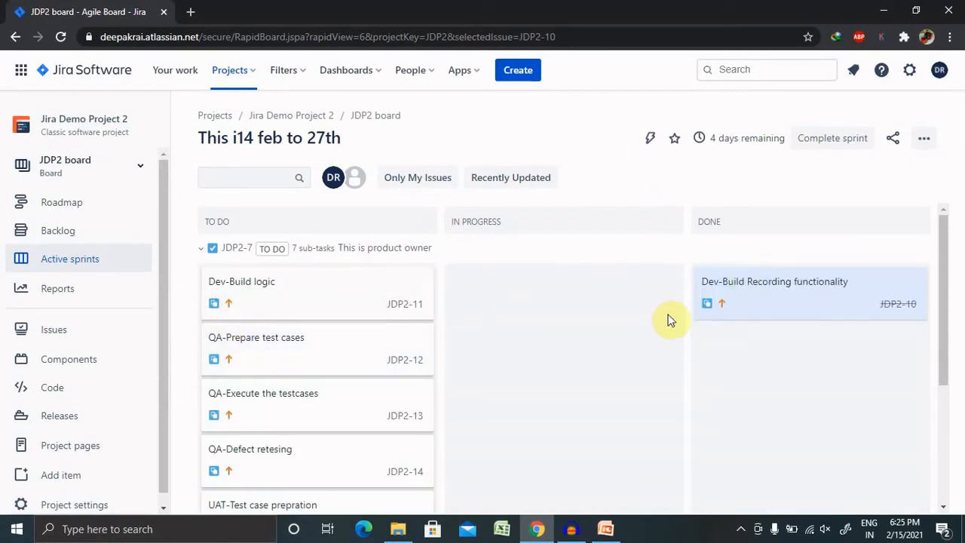
{"action": "mouse_move", "coordinate": [953, 211]}
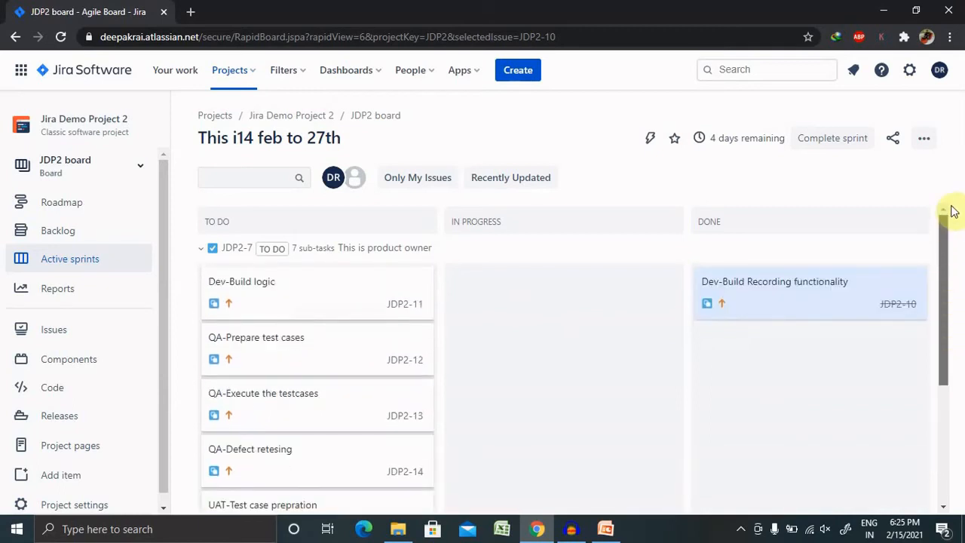
{"action": "mouse_move", "coordinate": [838, 235]}
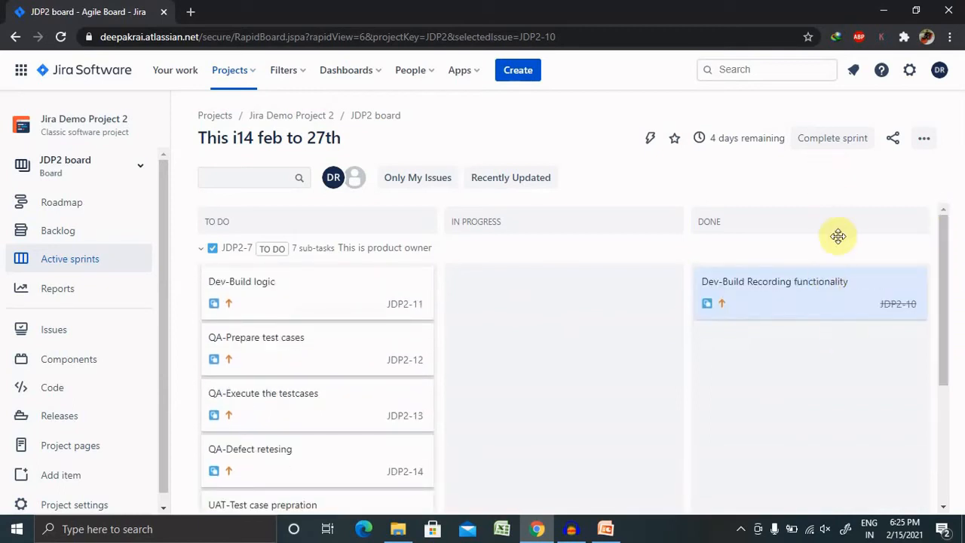
{"action": "mouse_move", "coordinate": [380, 315]}
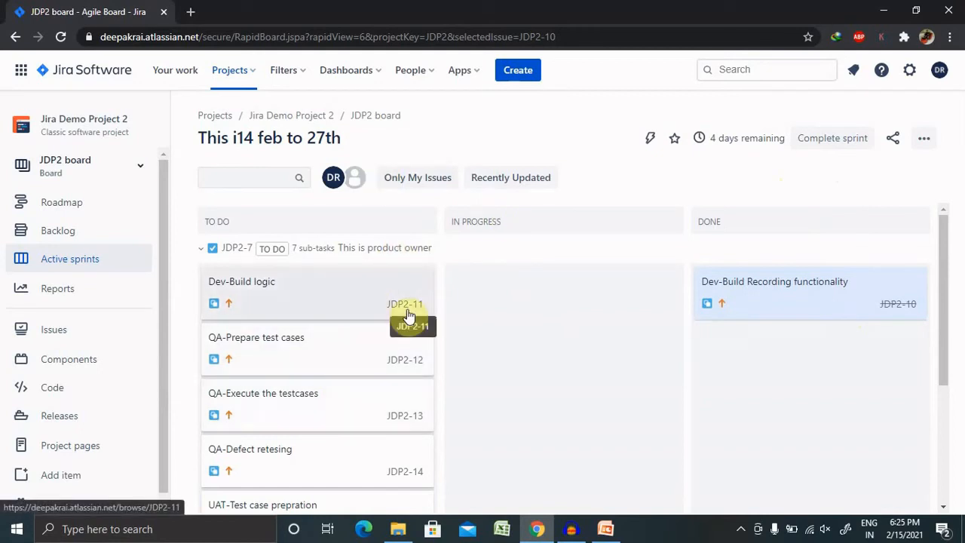
{"action": "mouse_move", "coordinate": [957, 162]}
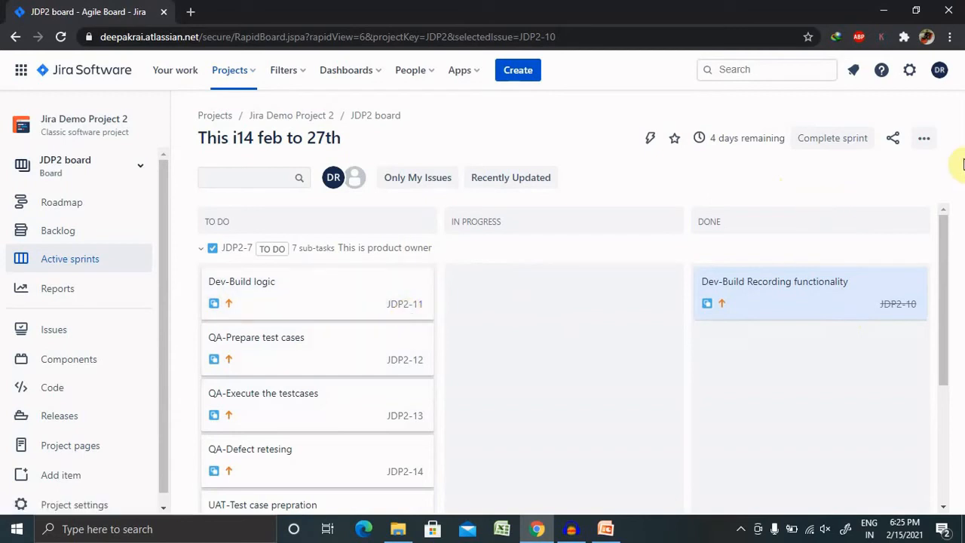
{"action": "right_click", "coordinate": [775, 293]}
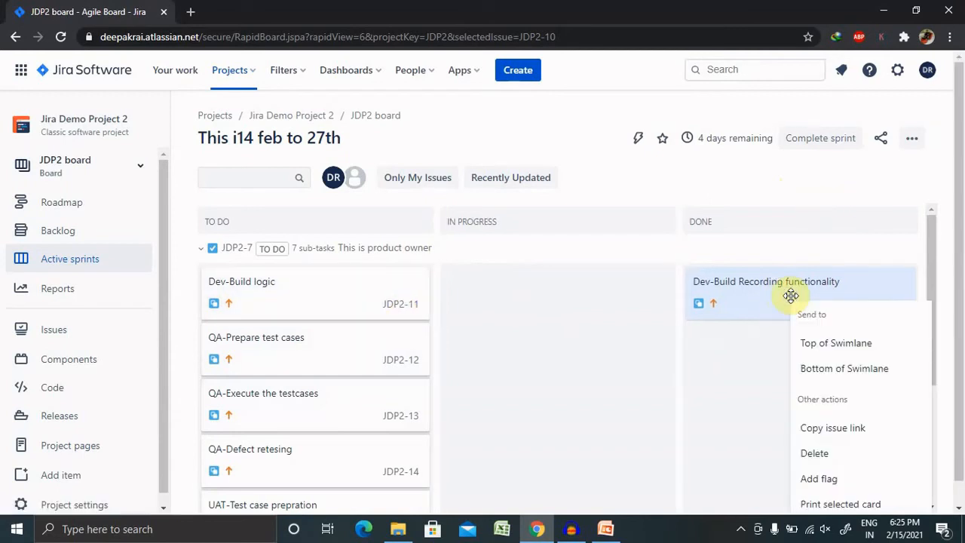
{"action": "mouse_move", "coordinate": [830, 491]}
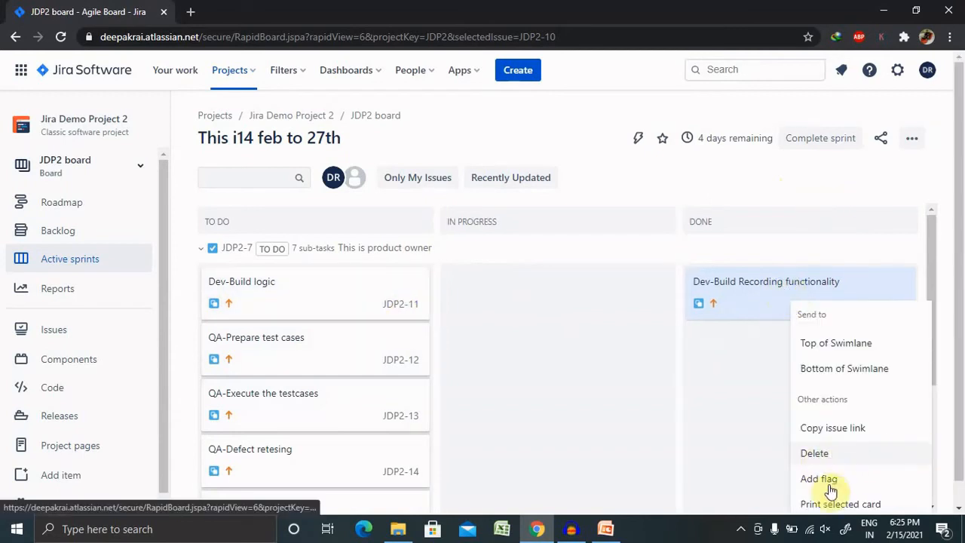
{"action": "mouse_move", "coordinate": [851, 510]}
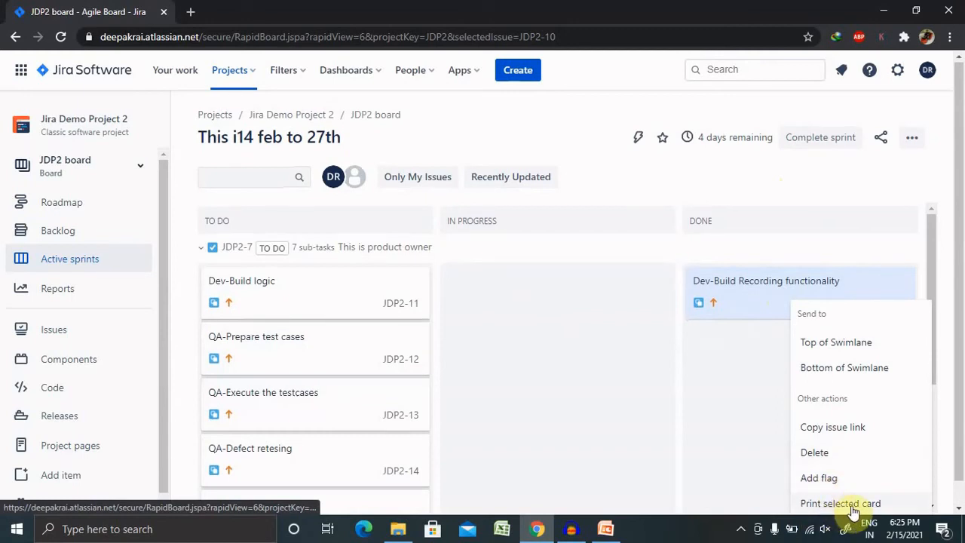
{"action": "mouse_move", "coordinate": [845, 368]}
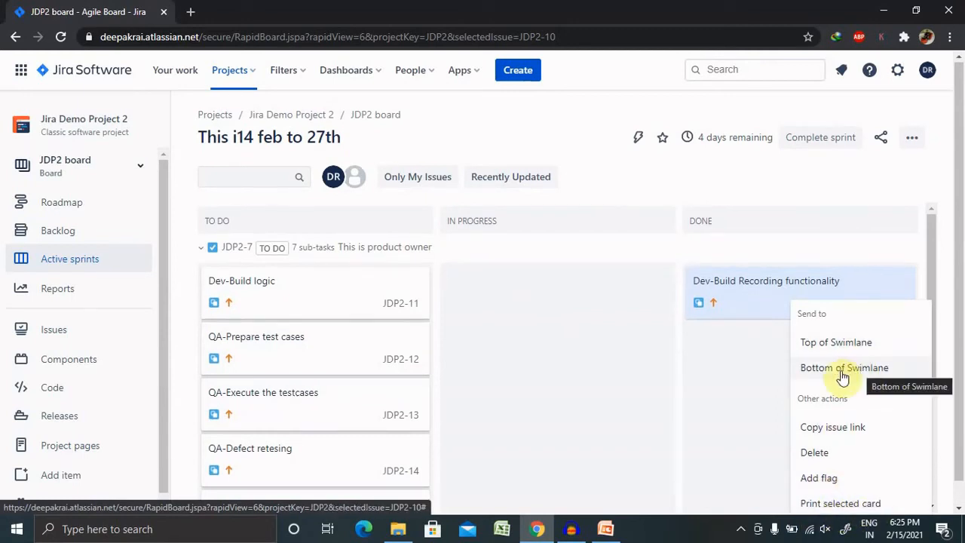
{"action": "mouse_move", "coordinate": [747, 344]}
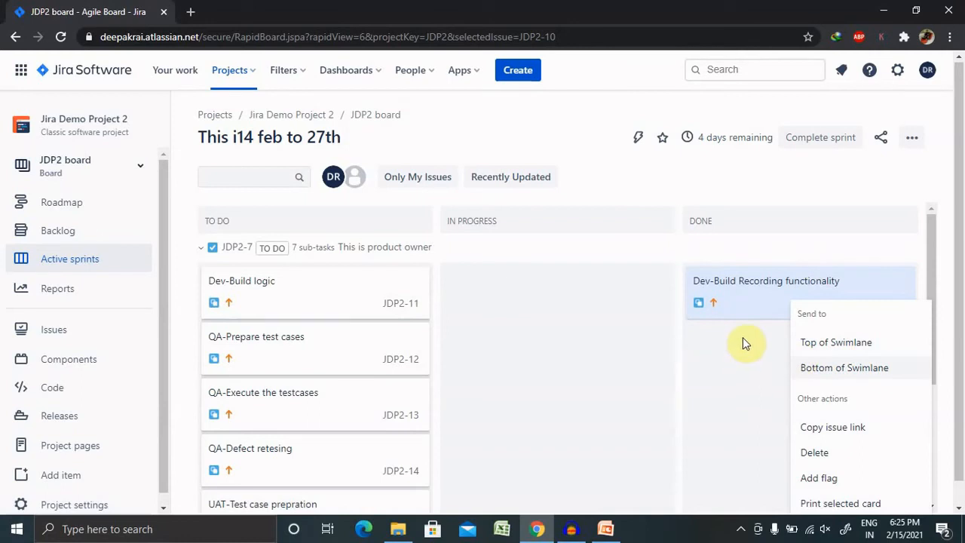
{"action": "mouse_move", "coordinate": [404, 323]}
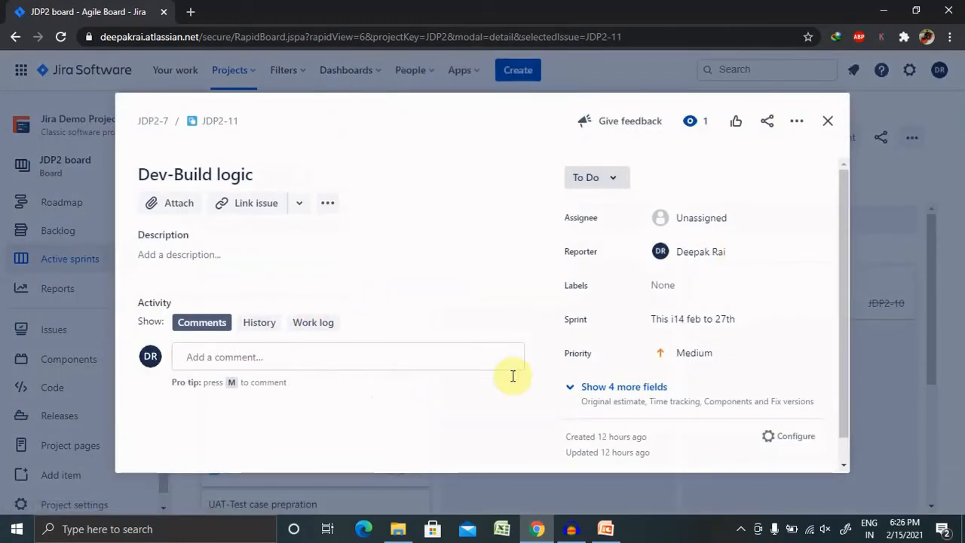
{"action": "mouse_move", "coordinate": [860, 341]}
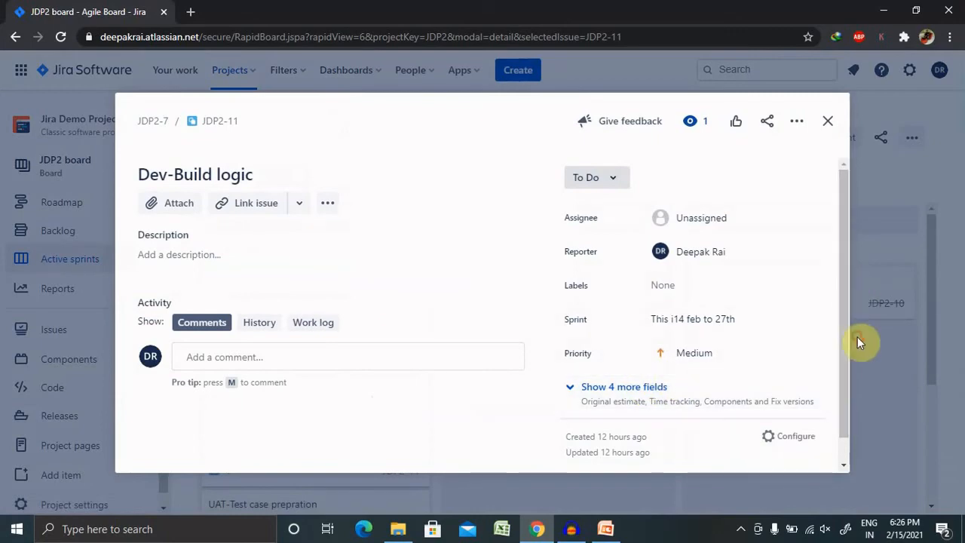
- Reopen subtask JDP2-11 'Dev-Build logic' and expand its 4 additional fields
{"action": "left_click", "coordinate": [826, 121]}
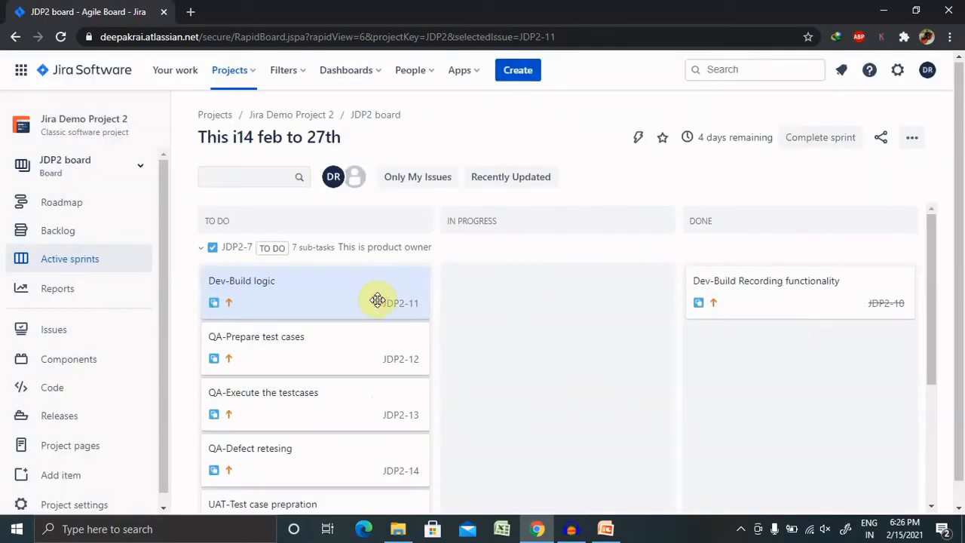
{"action": "left_click", "coordinate": [242, 289]}
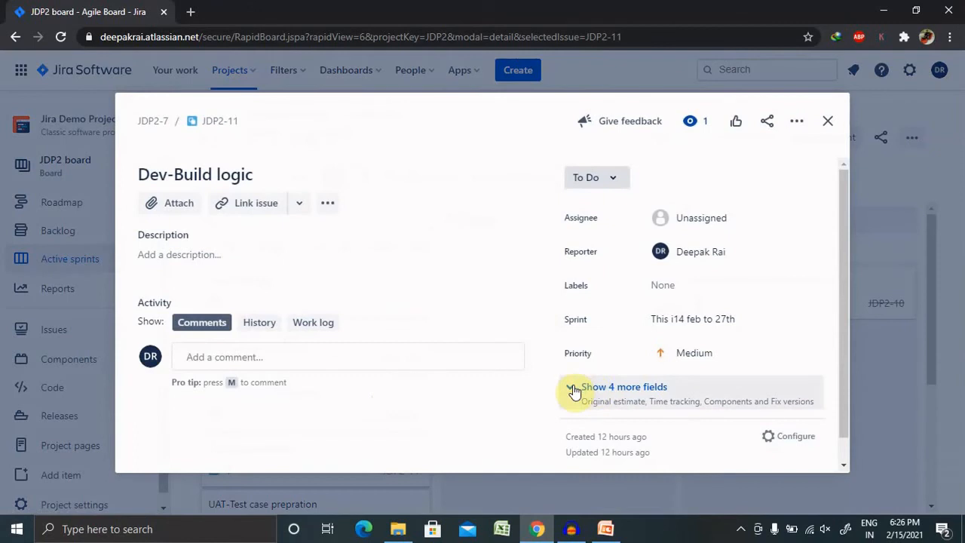
{"action": "left_click", "coordinate": [624, 386]}
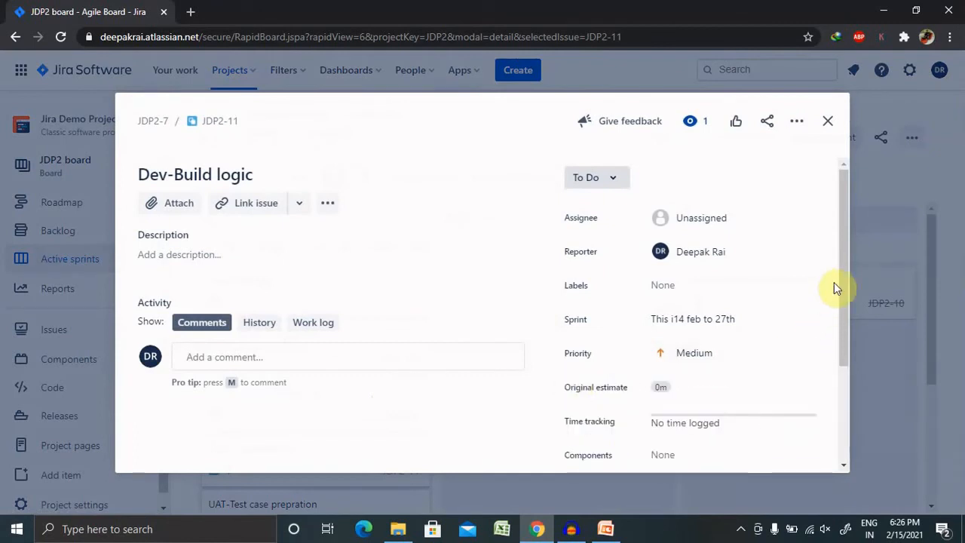
{"action": "key", "text": "ctrl+a"}
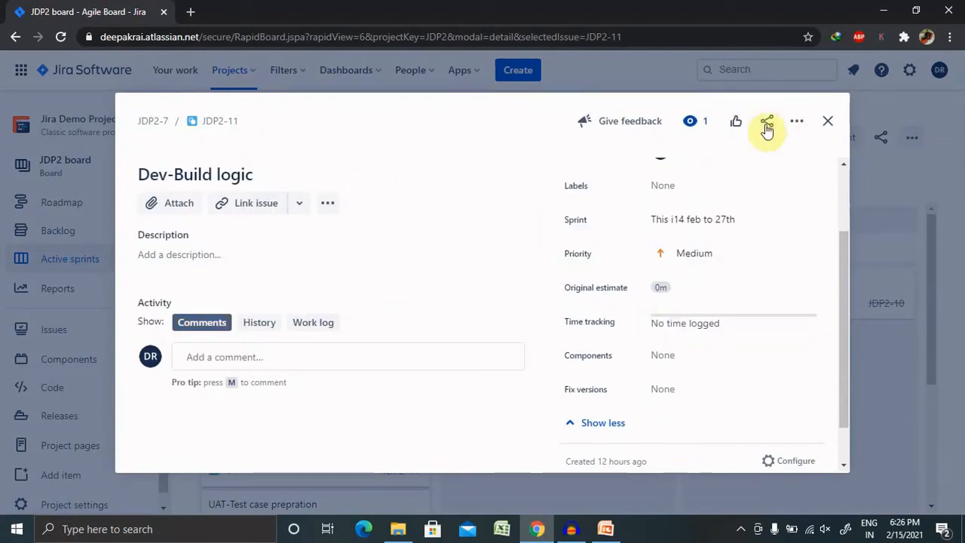
{"action": "mouse_move", "coordinate": [736, 120]}
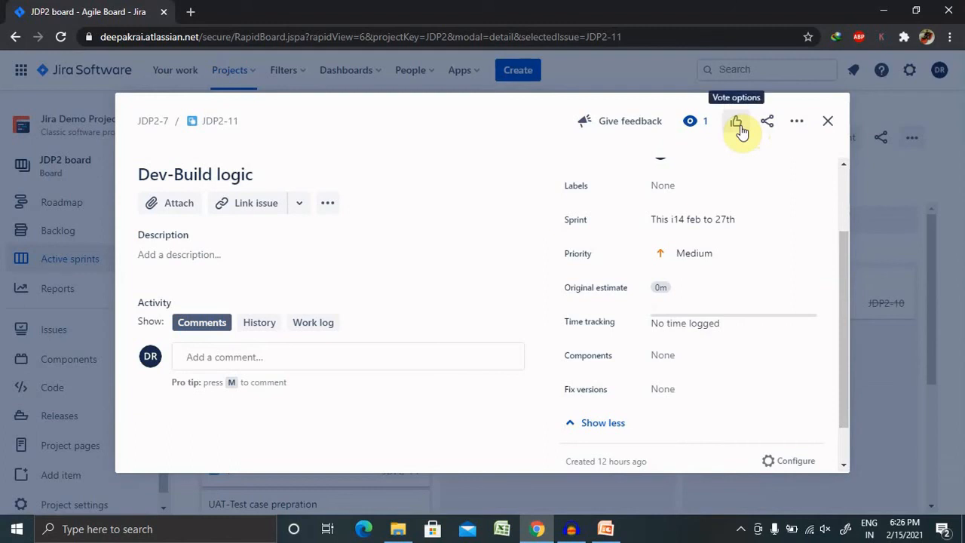
{"action": "mouse_move", "coordinate": [627, 133]}
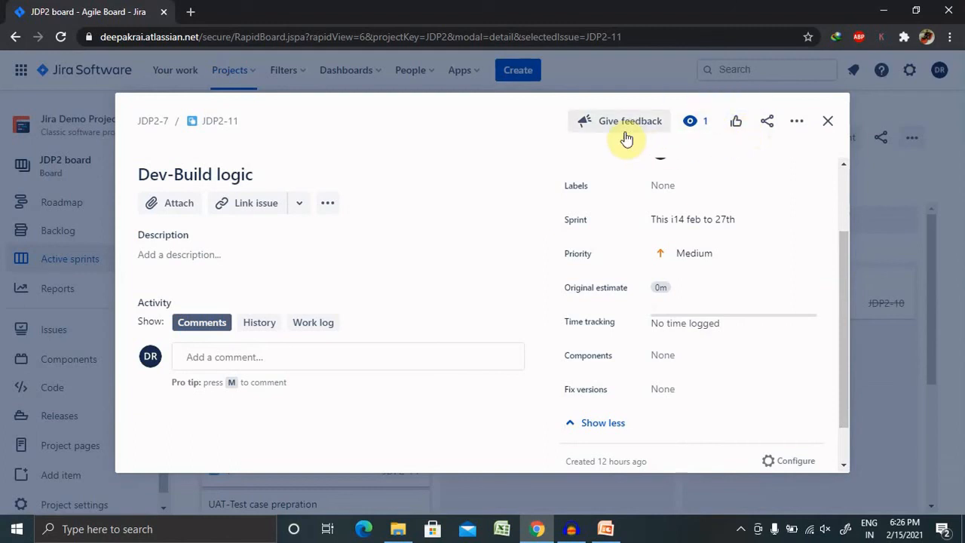
{"action": "mouse_move", "coordinate": [689, 121]}
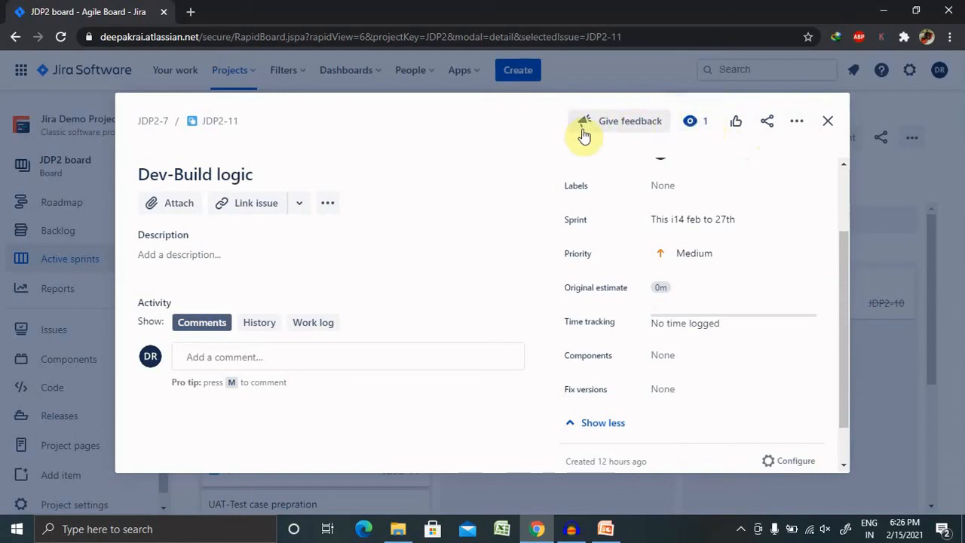
{"action": "mouse_move", "coordinate": [610, 120]}
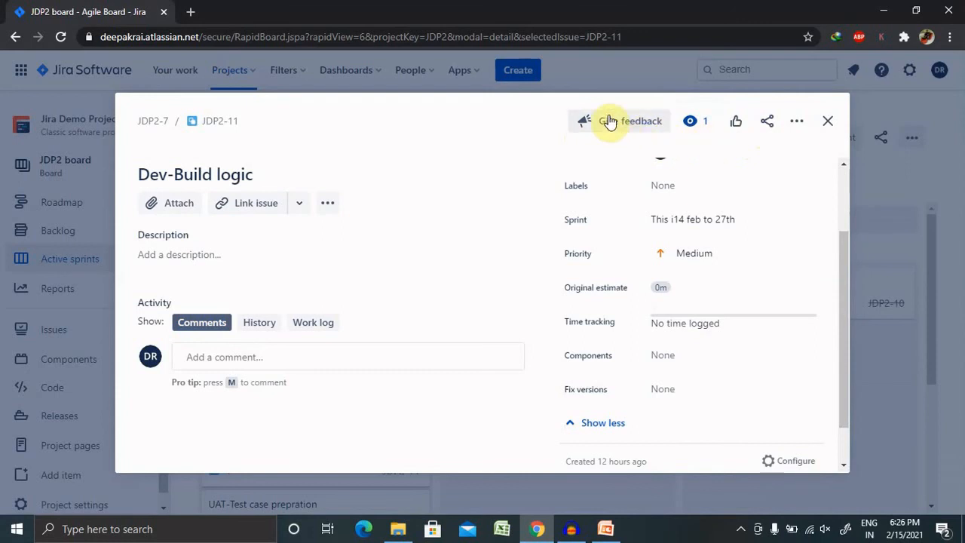
{"action": "mouse_move", "coordinate": [807, 480]}
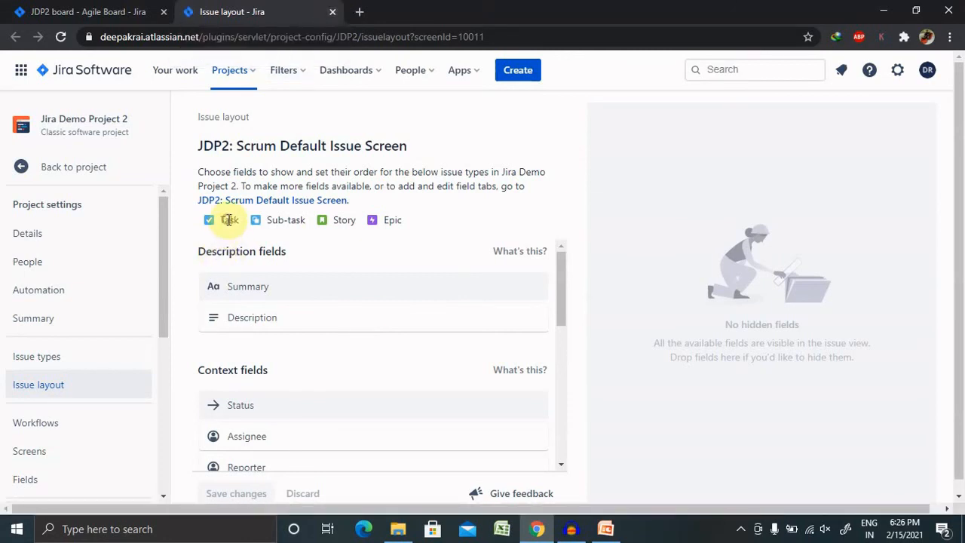
- Return to the JDP2 sprint board tab and close the Dev-Build logic subtask dialog
{"action": "left_click", "coordinate": [83, 12]}
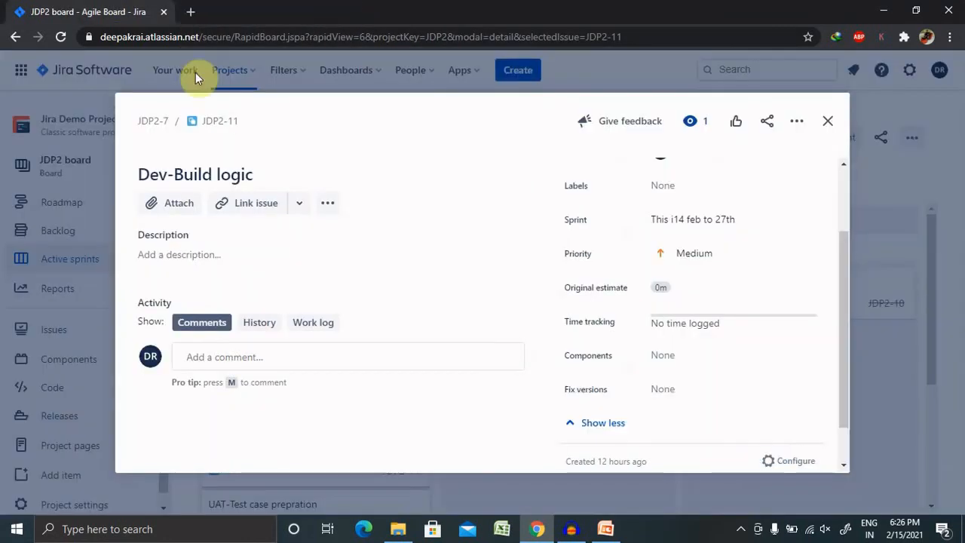
{"action": "left_click", "coordinate": [828, 120]}
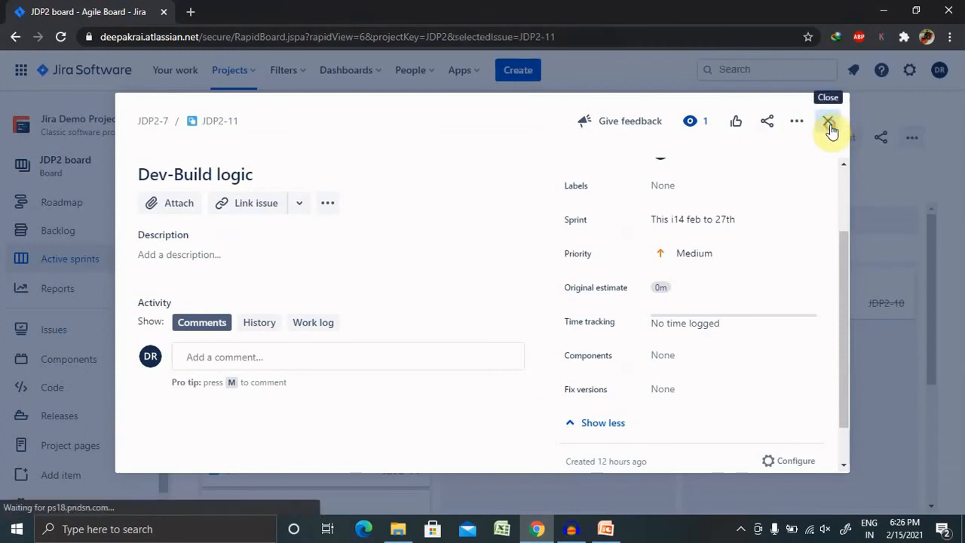
{"action": "left_click", "coordinate": [830, 121]}
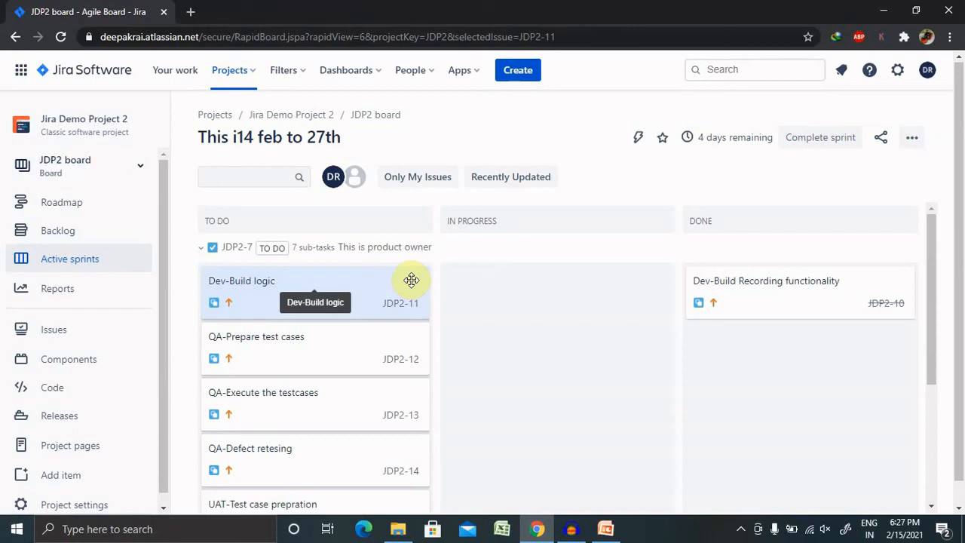
- Switch to the PowerPoint presentation and show the closing Thank You slide
{"action": "left_click", "coordinate": [606, 527]}
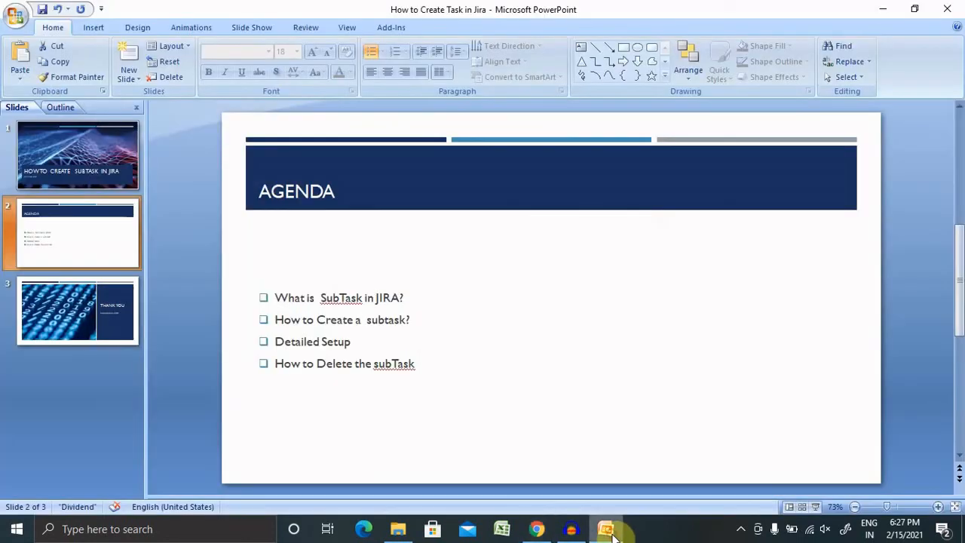
{"action": "left_click", "coordinate": [78, 311]}
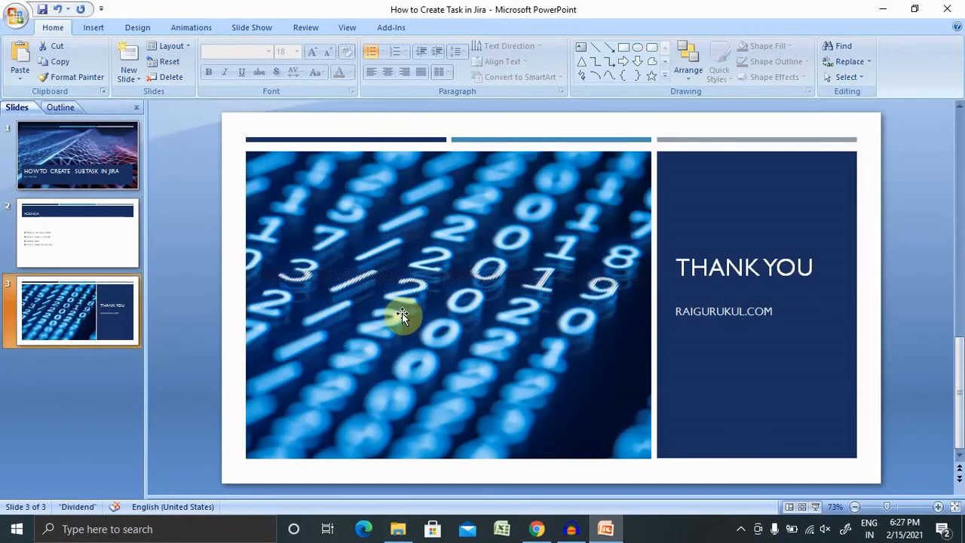
{"action": "mouse_move", "coordinate": [777, 534]}
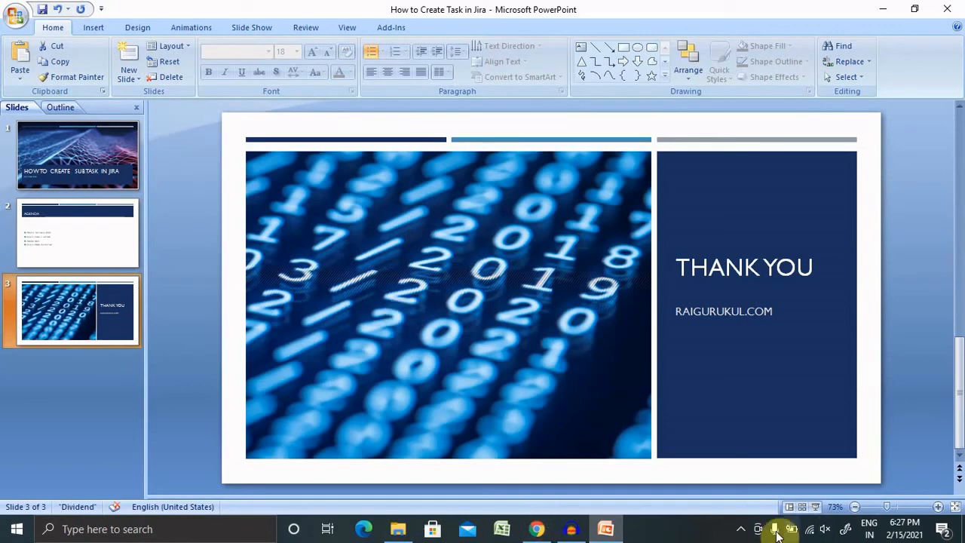